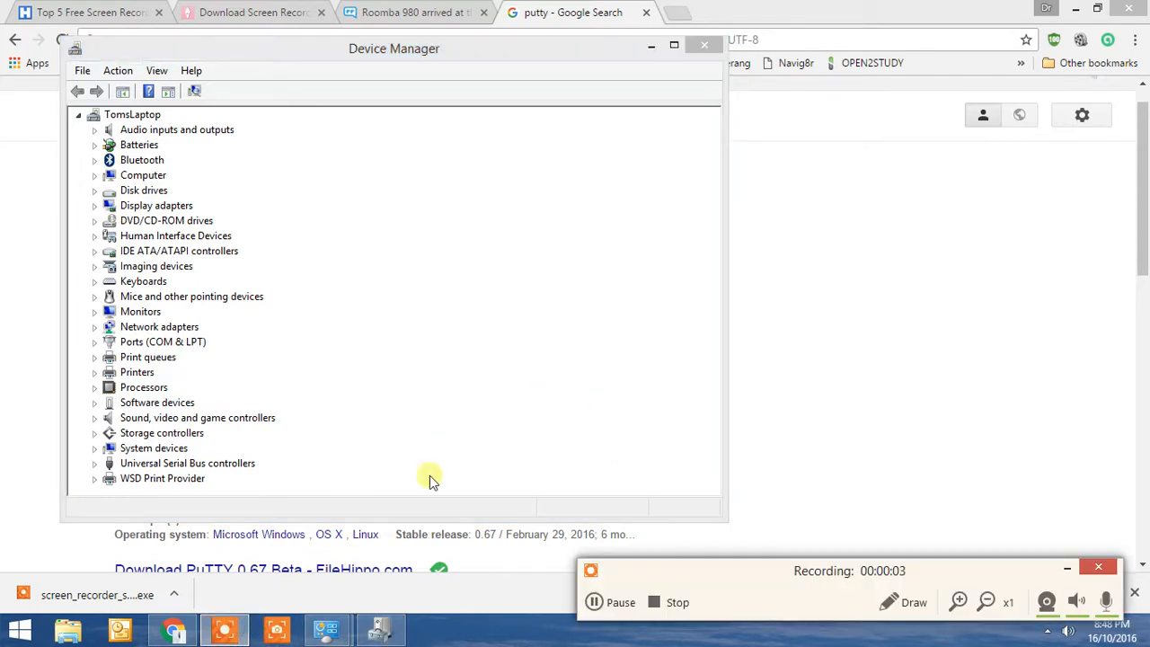
pyautogui.moveTo(686, 372)
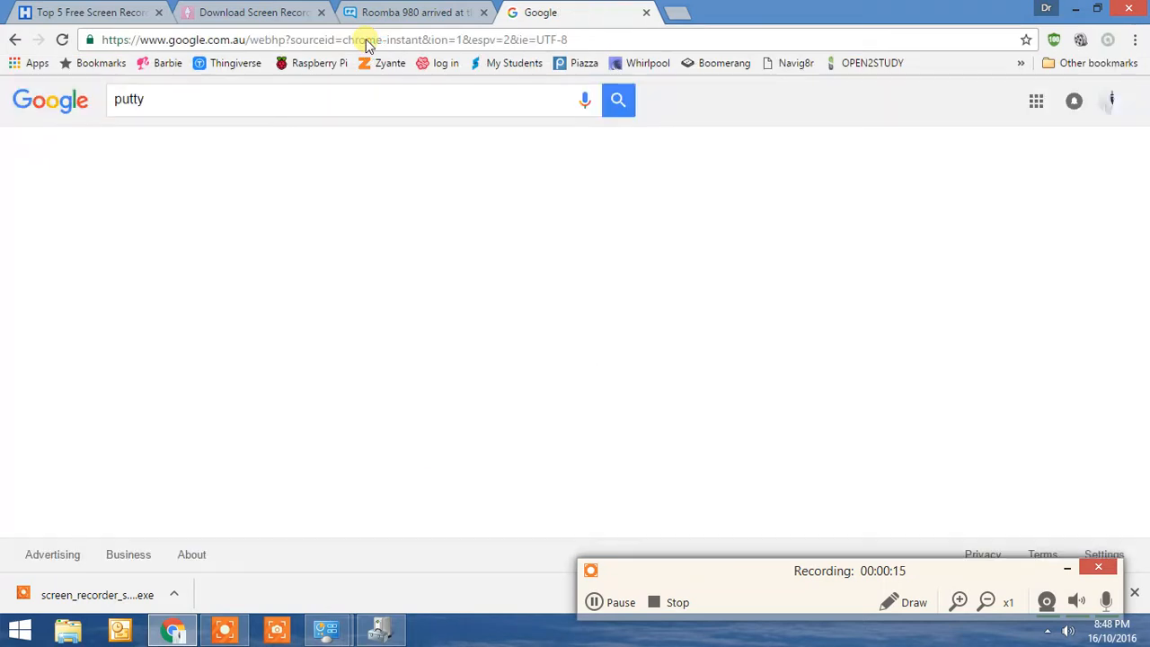
# - Reach the chiark.greenend.org.uk PuTTY site from the Google results and go to its Download page
pyautogui.click(618, 101)
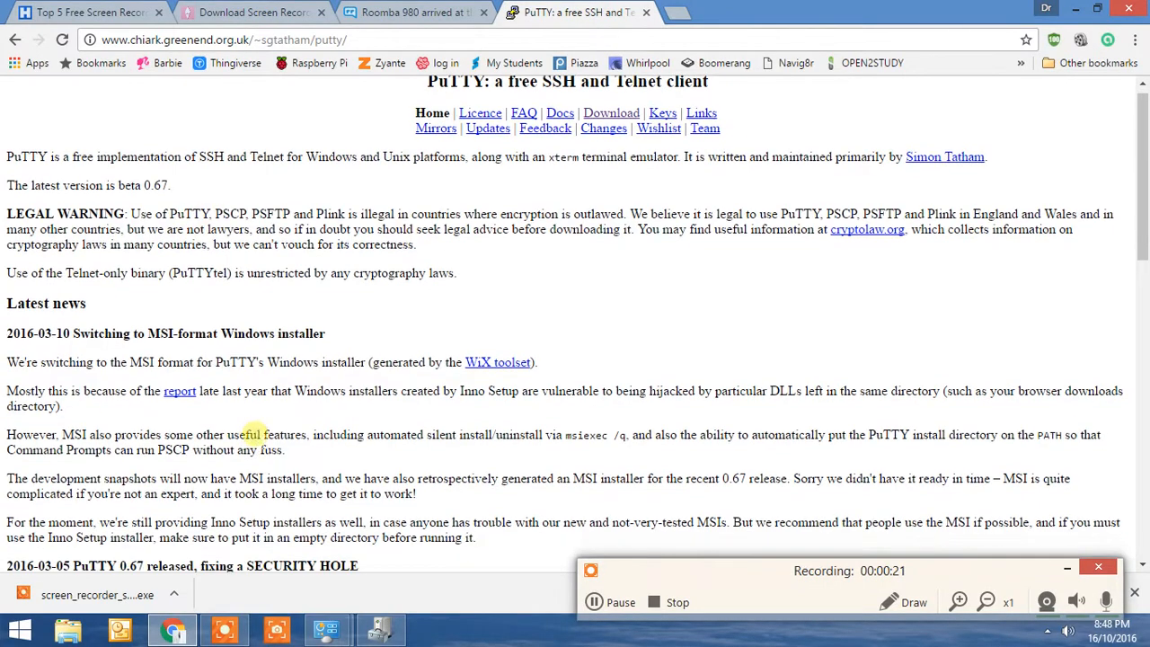
pyautogui.scroll(-3)
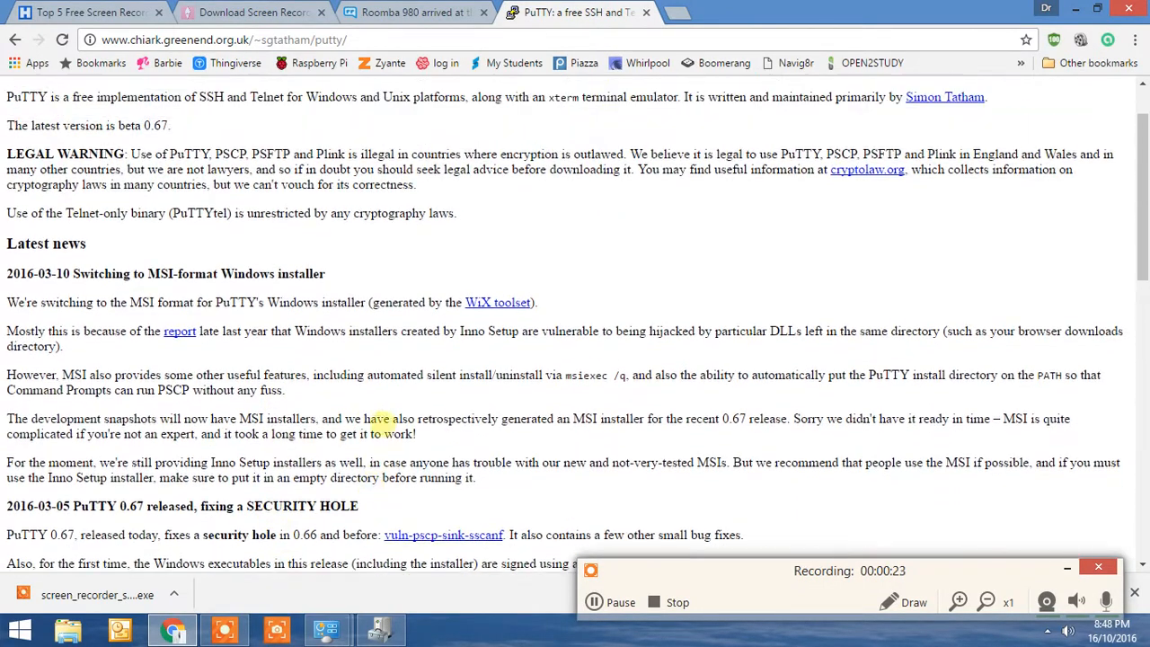
pyautogui.click(611, 125)
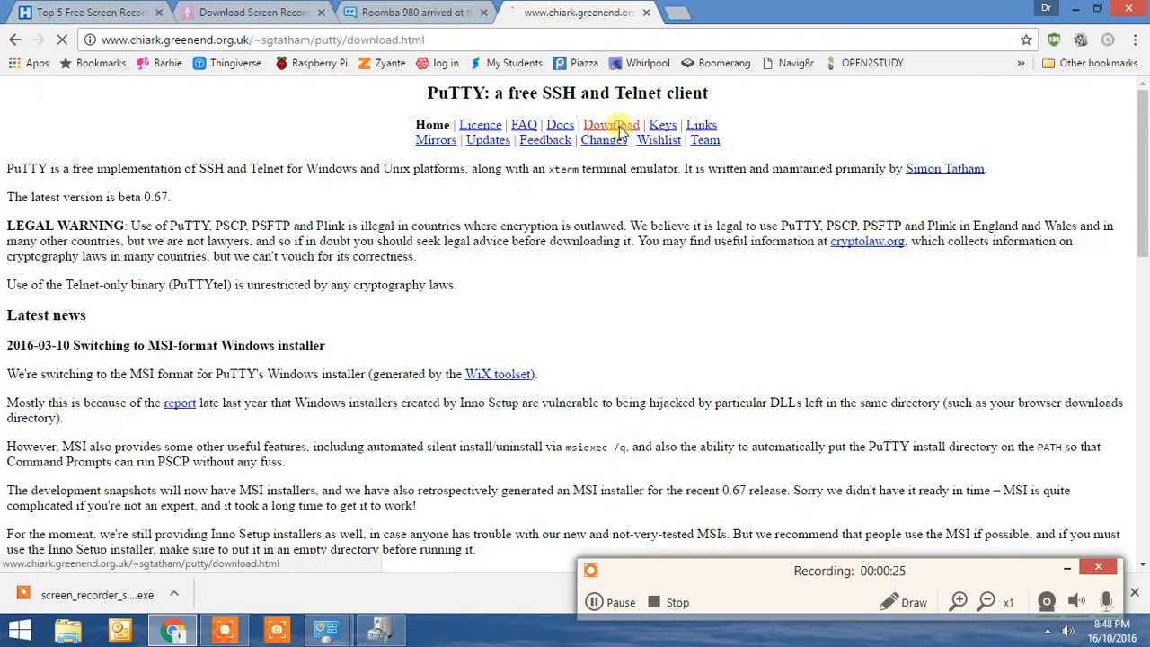
pyautogui.click(610, 124)
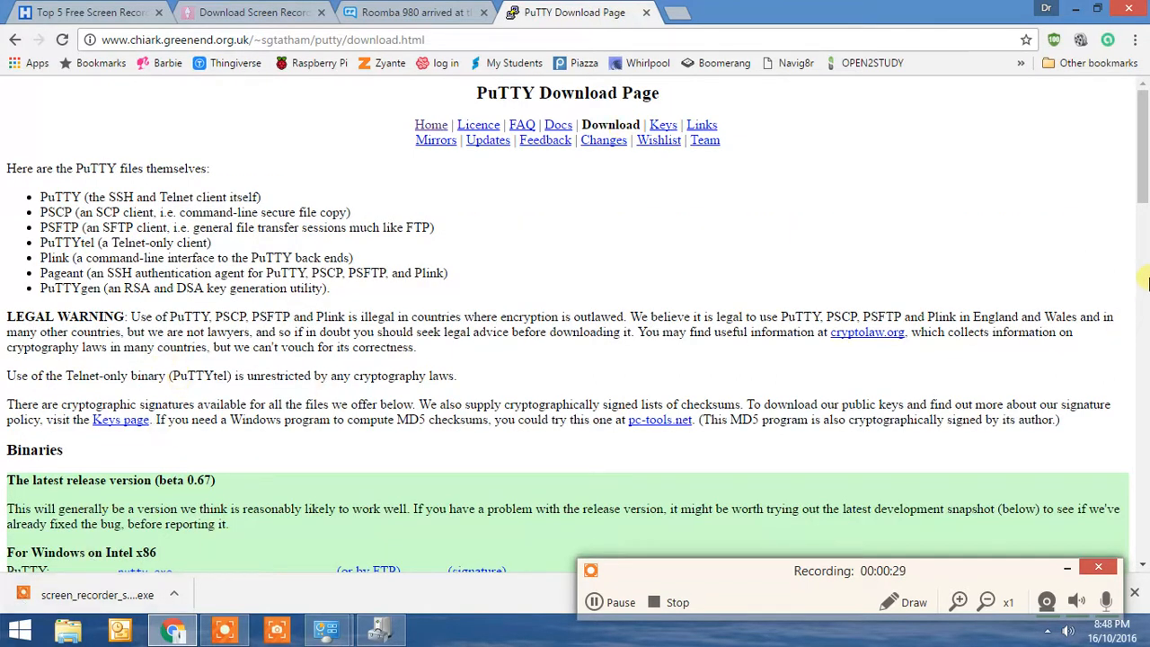
pyautogui.scroll(-3)
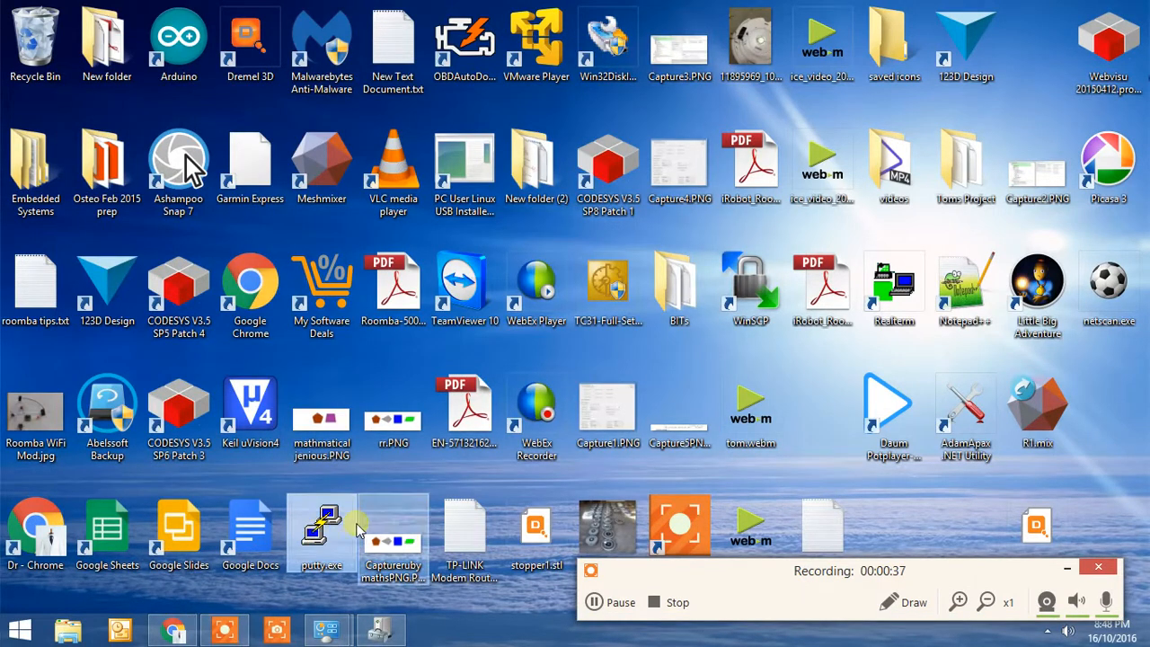
pyautogui.moveTo(322, 530)
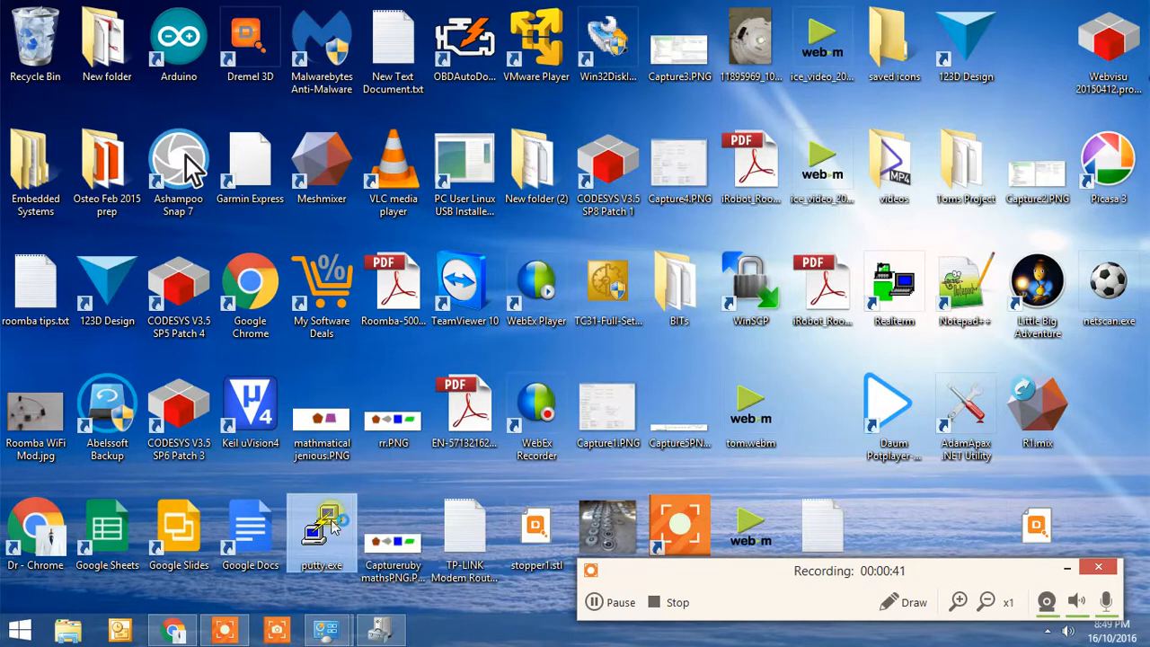
# - Start PuTTY with a Serial connection type and confirm the USB serial port COM5 under Ports in Device Manager
pyautogui.doubleClick(320, 524)
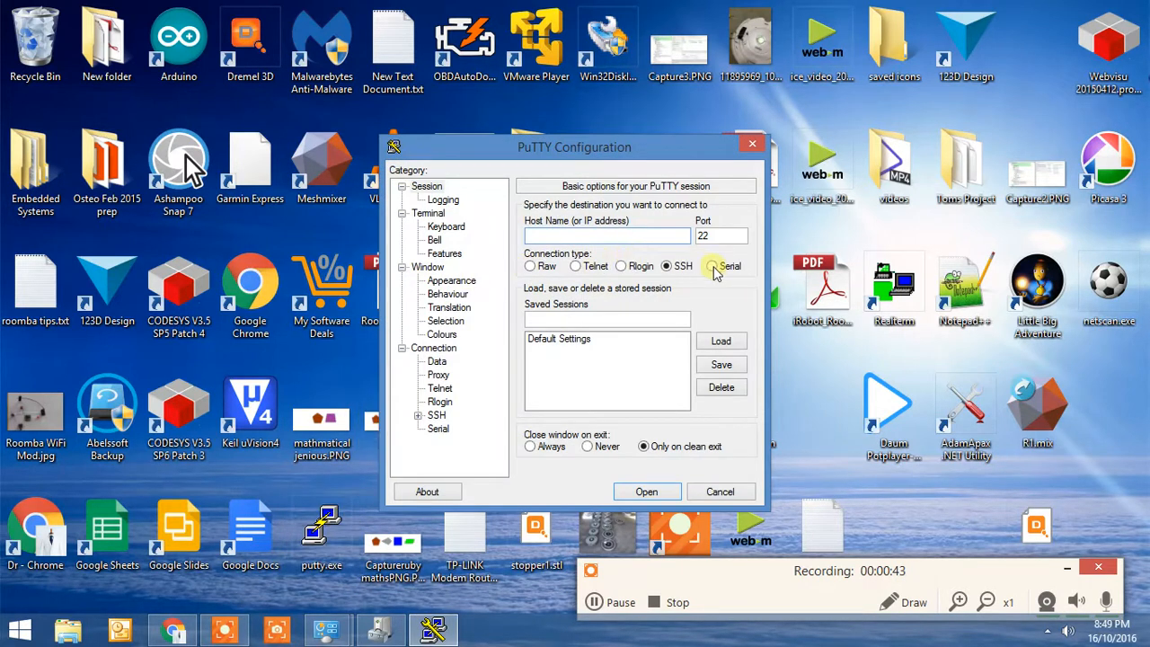
pyautogui.click(711, 265)
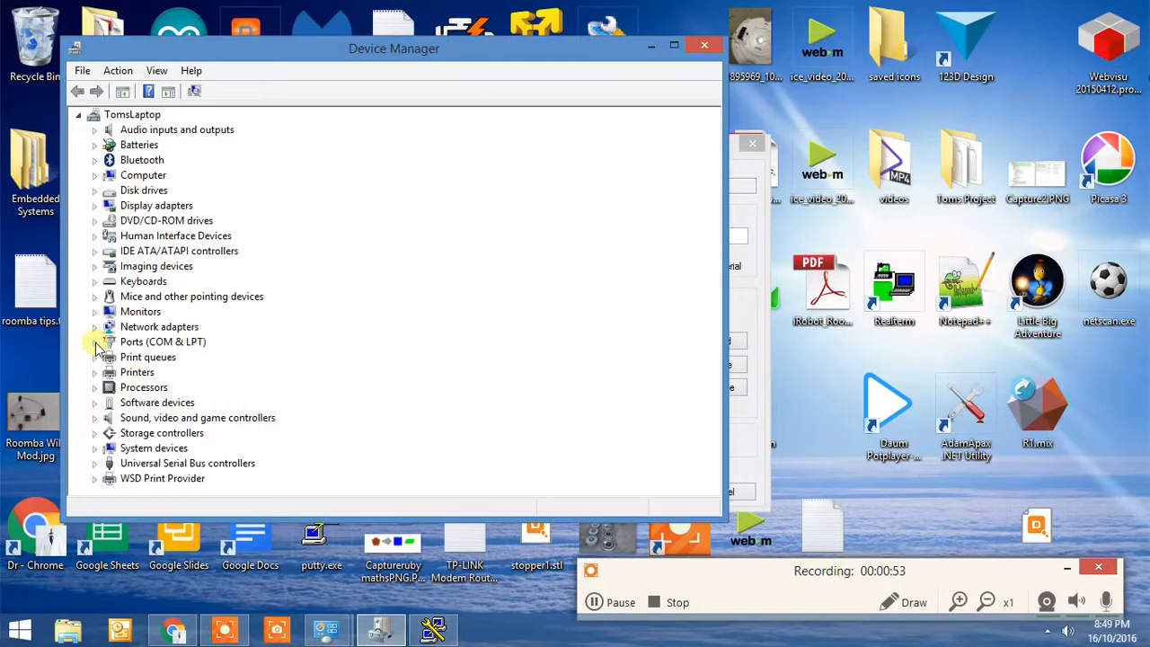
pyautogui.click(93, 341)
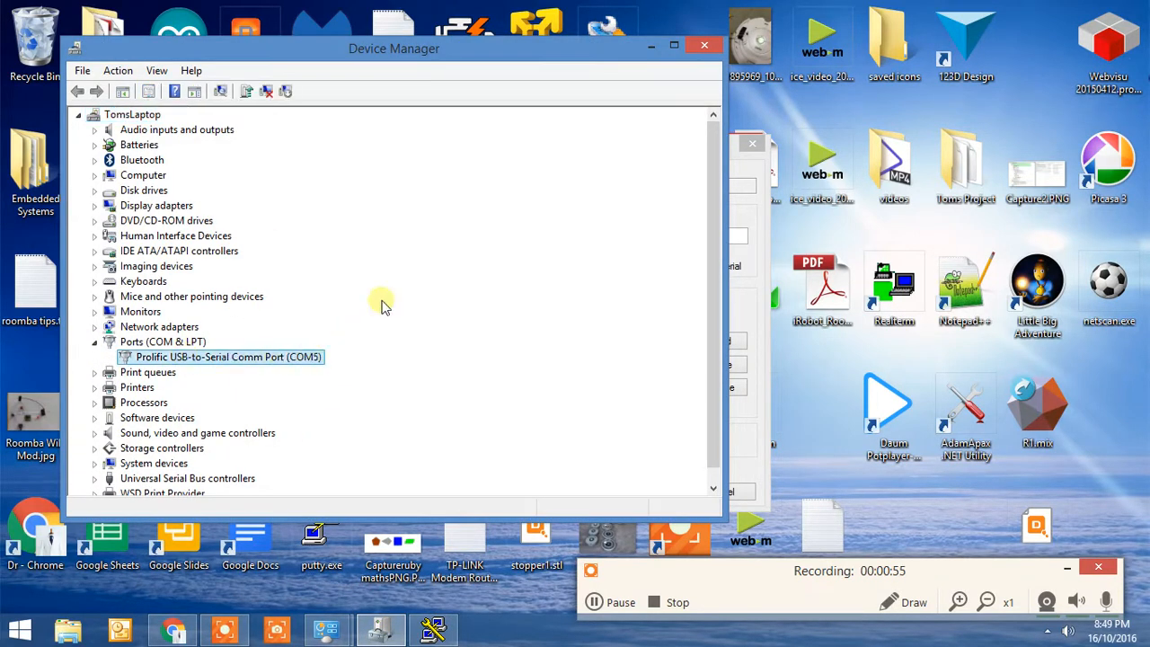
pyautogui.click(320, 546)
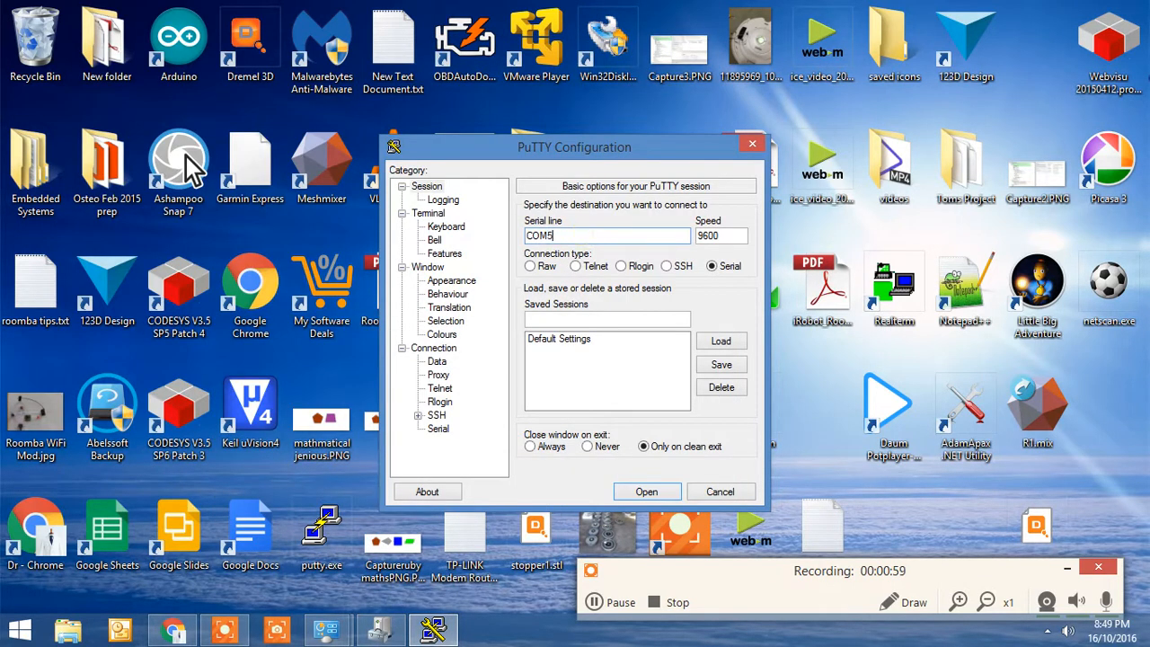
# - Set the serial line to COM5 at speed 115200 and open the connection
pyautogui.tripleClick(722, 235)
pyautogui.write('1152')
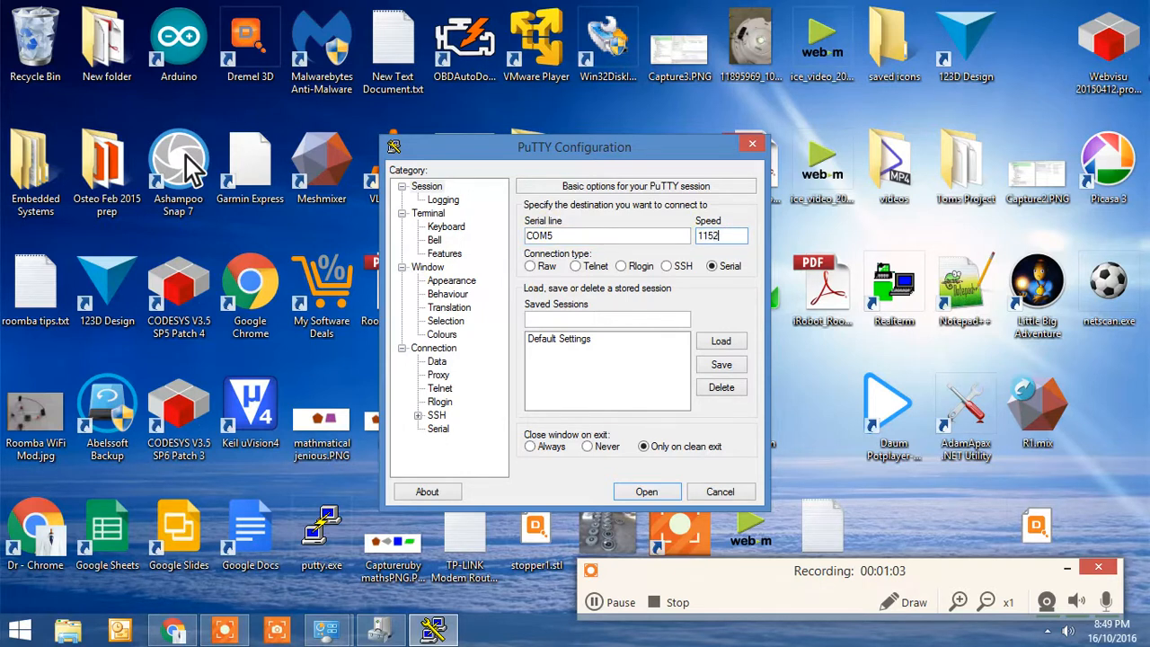
pyautogui.write('00')
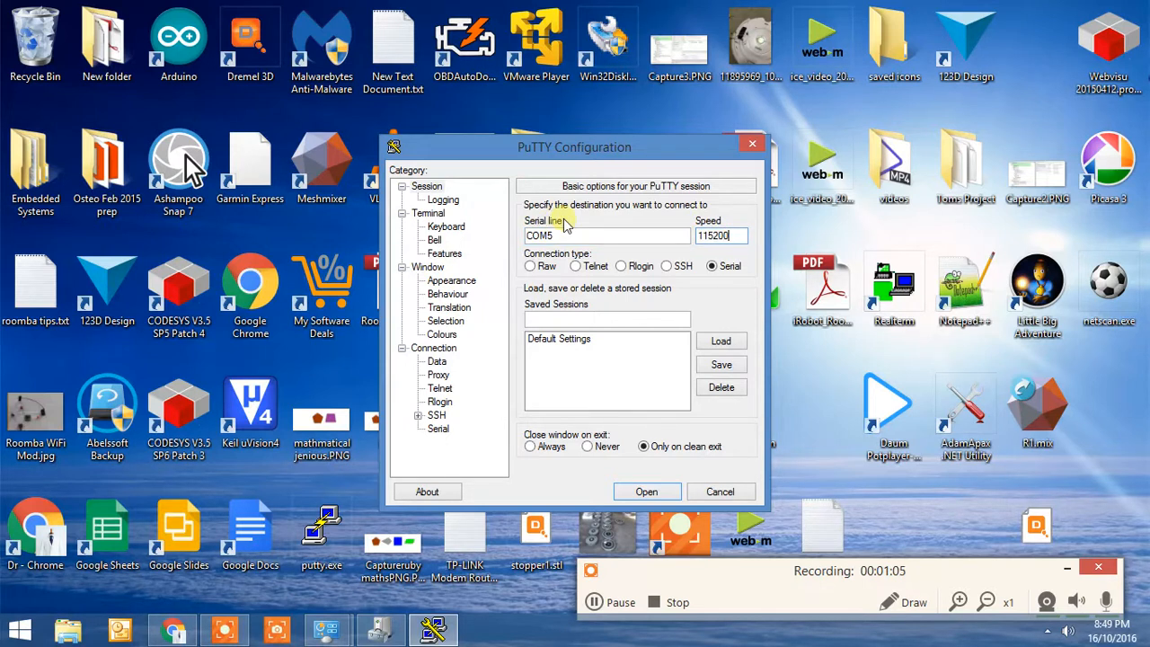
pyautogui.click(647, 492)
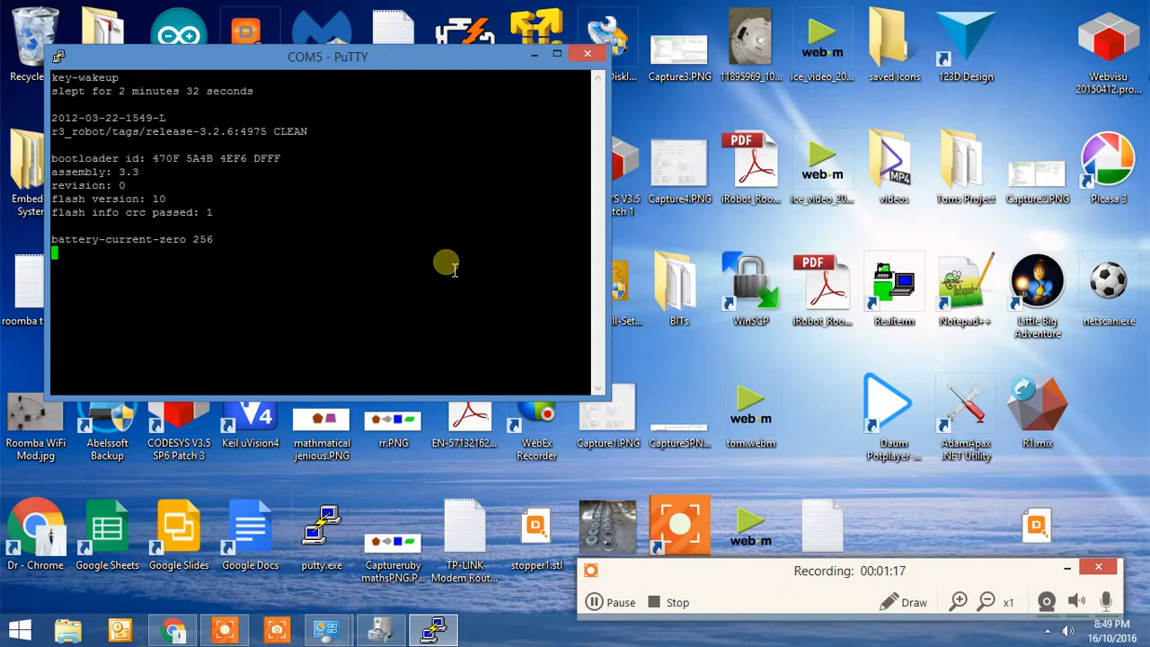
pyautogui.moveTo(575, 55)
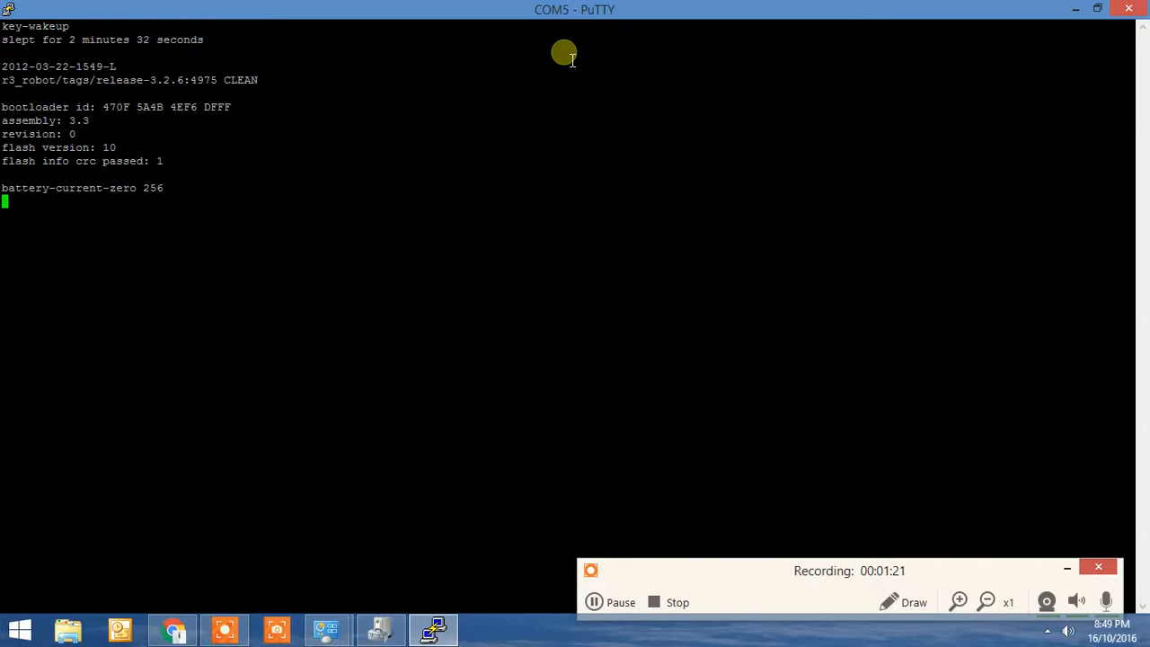
pyautogui.moveTo(625, 56)
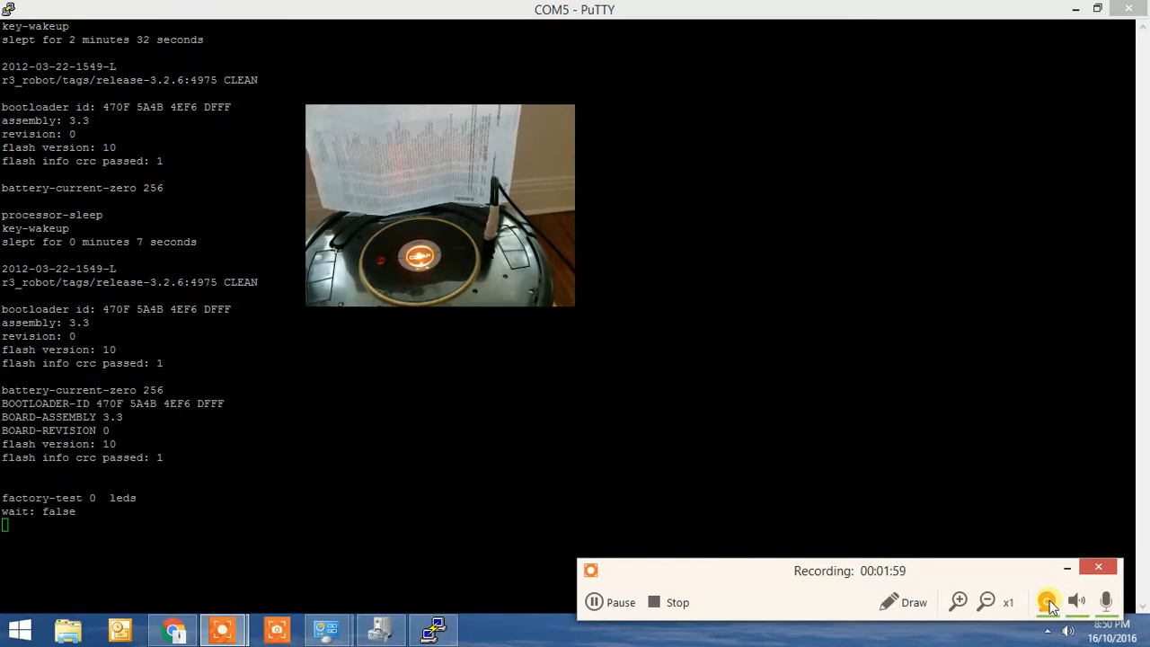
pyautogui.moveTo(1099, 387)
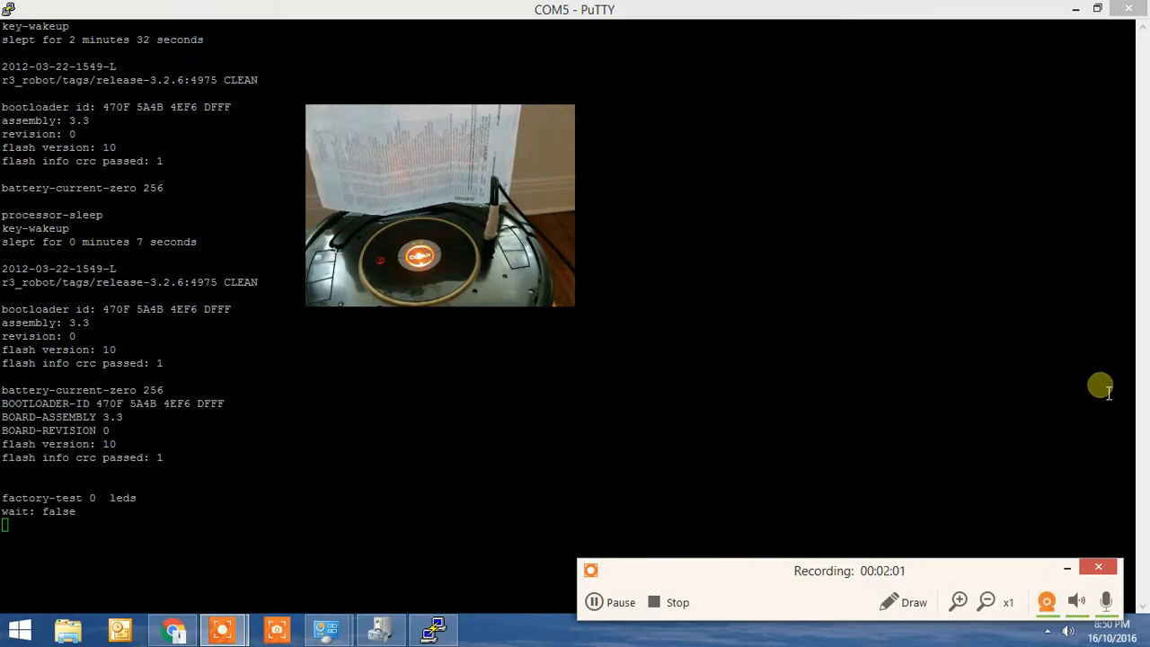
pyautogui.moveTo(726, 410)
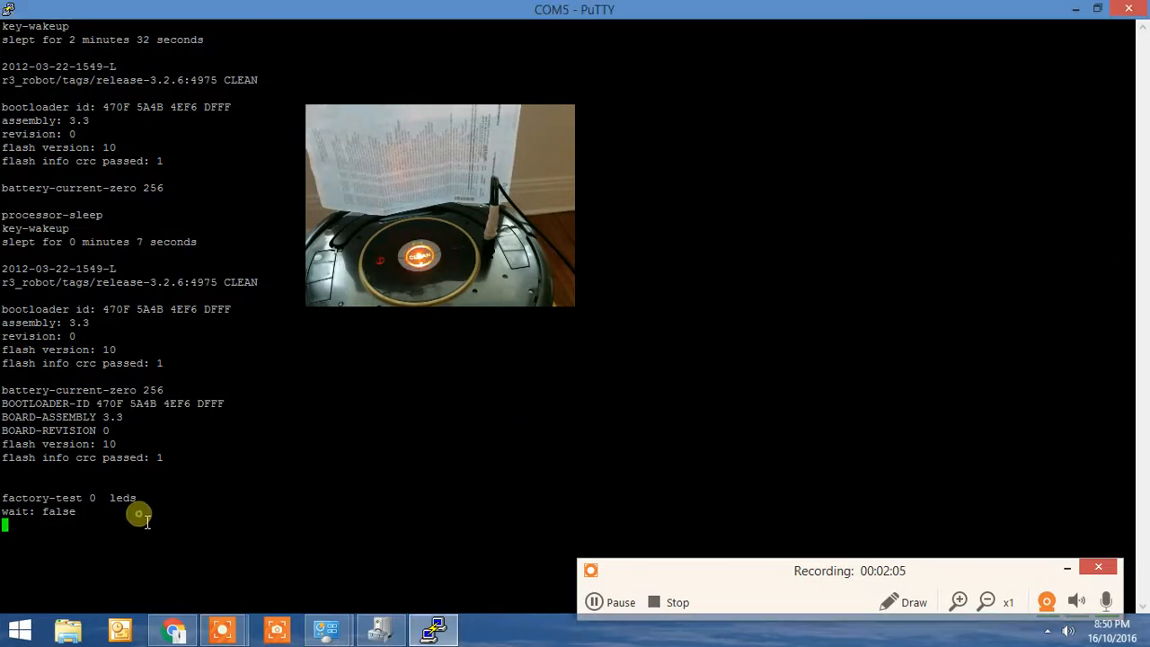
pyautogui.moveTo(259, 534)
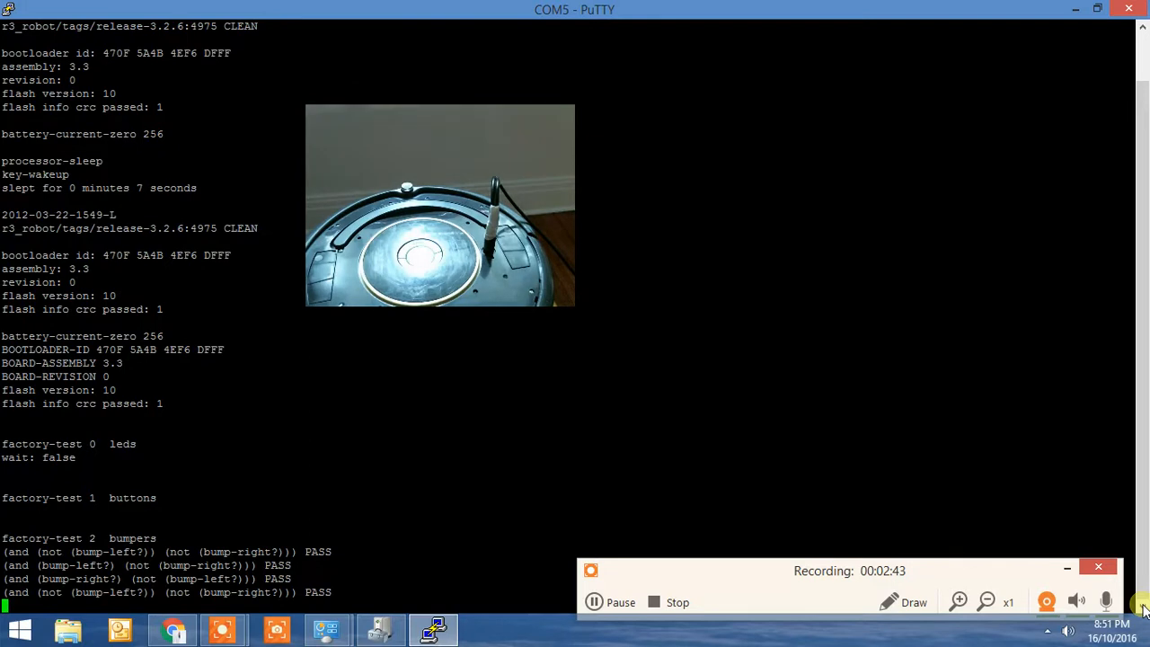
pyautogui.moveTo(299, 505)
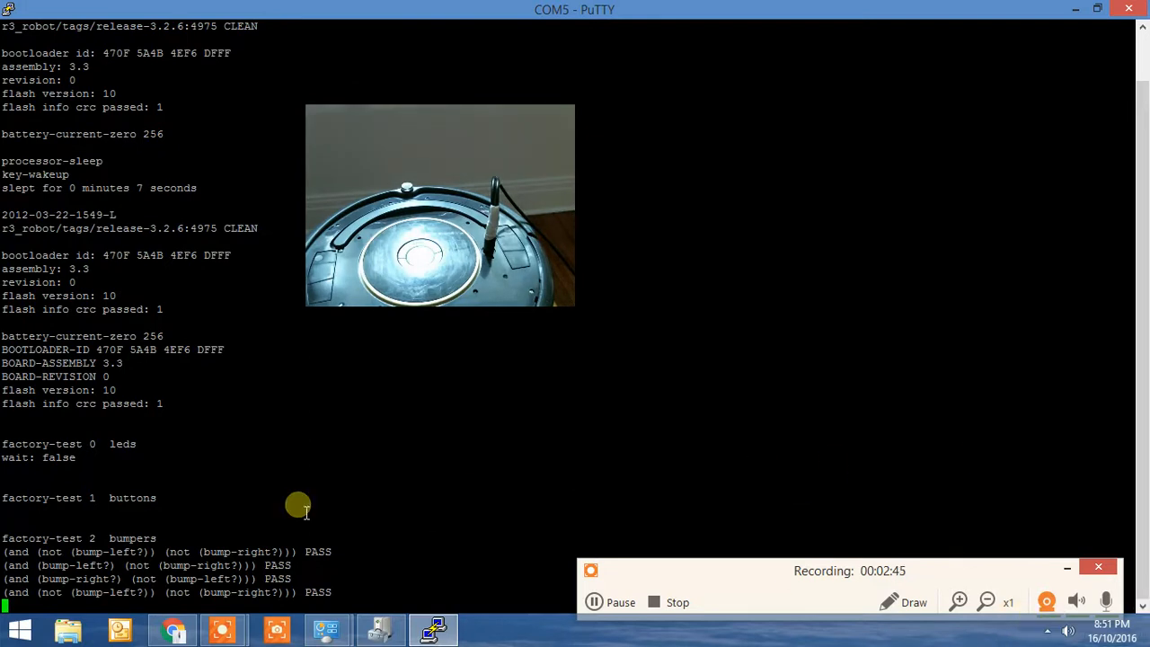
pyautogui.moveTo(298, 550)
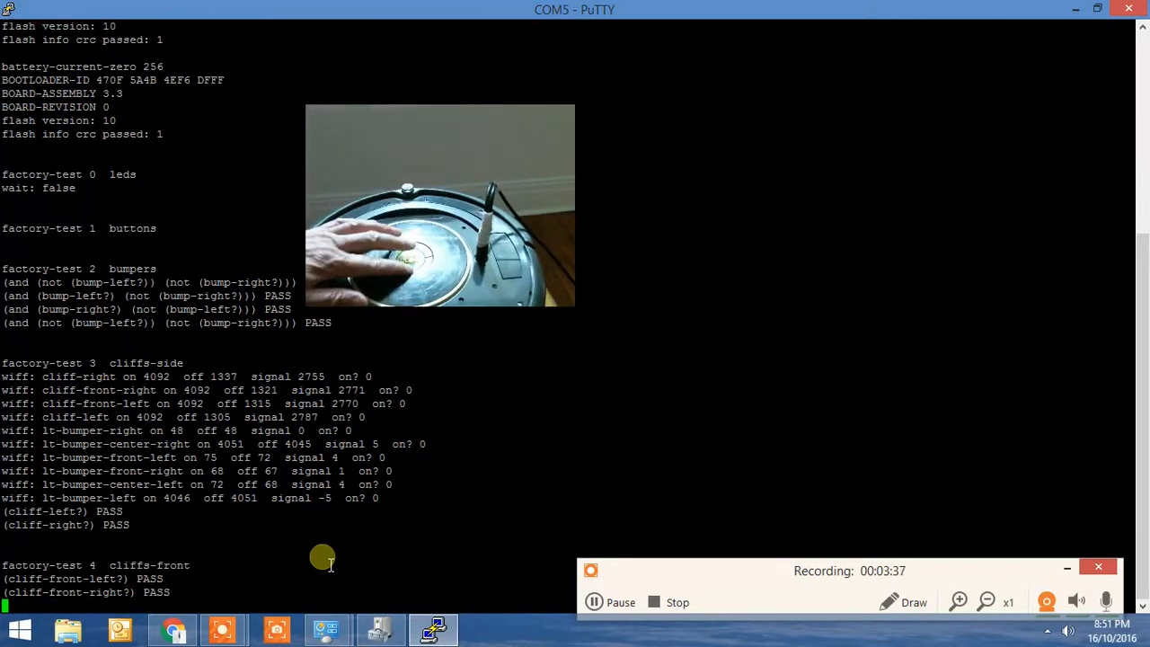
# - Follow the light-bumper side, front and center tests passing and wheel-drop test 8 starting in the COM5 terminal
pyautogui.scroll(-3)
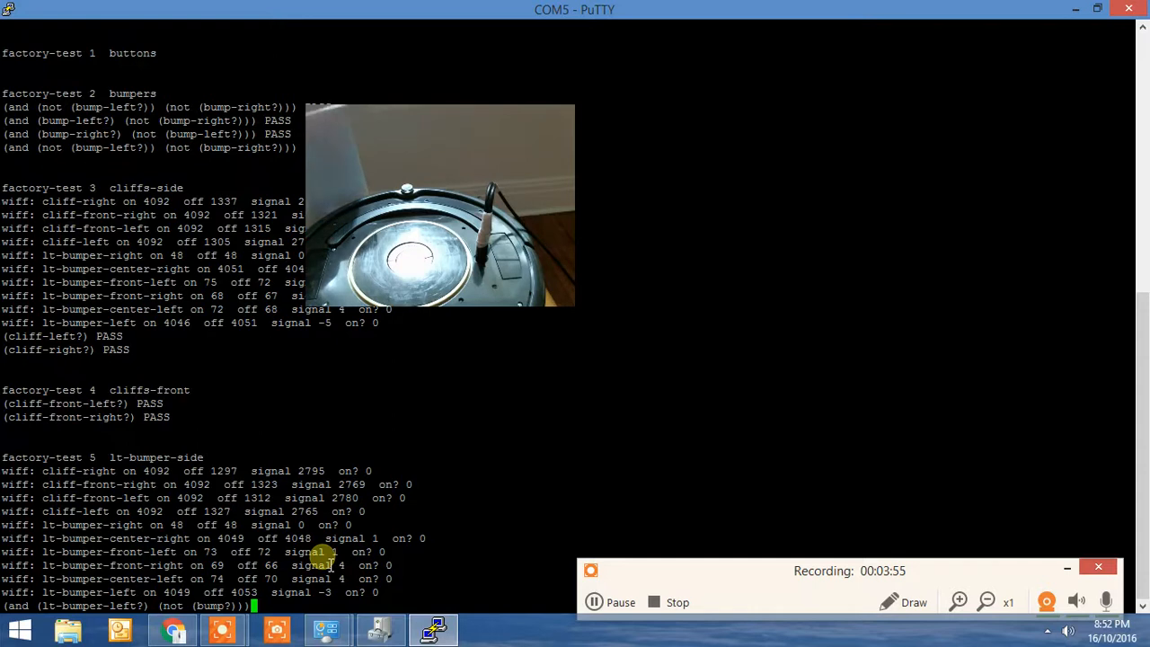
pyautogui.scroll(-3)
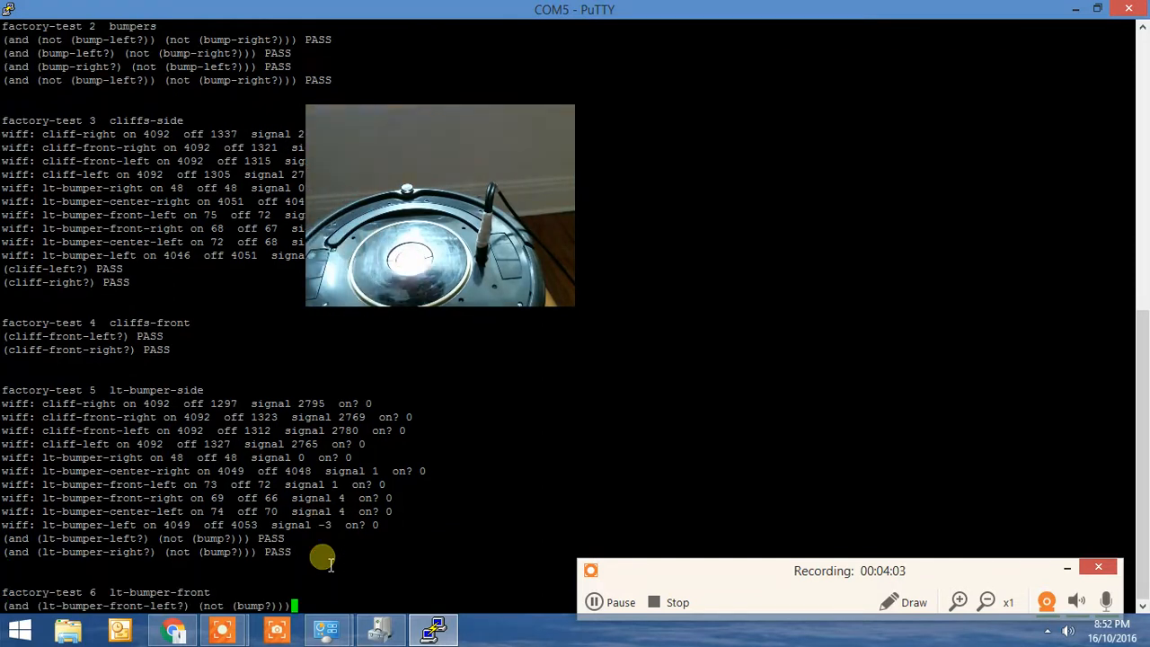
pyautogui.scroll(-3)
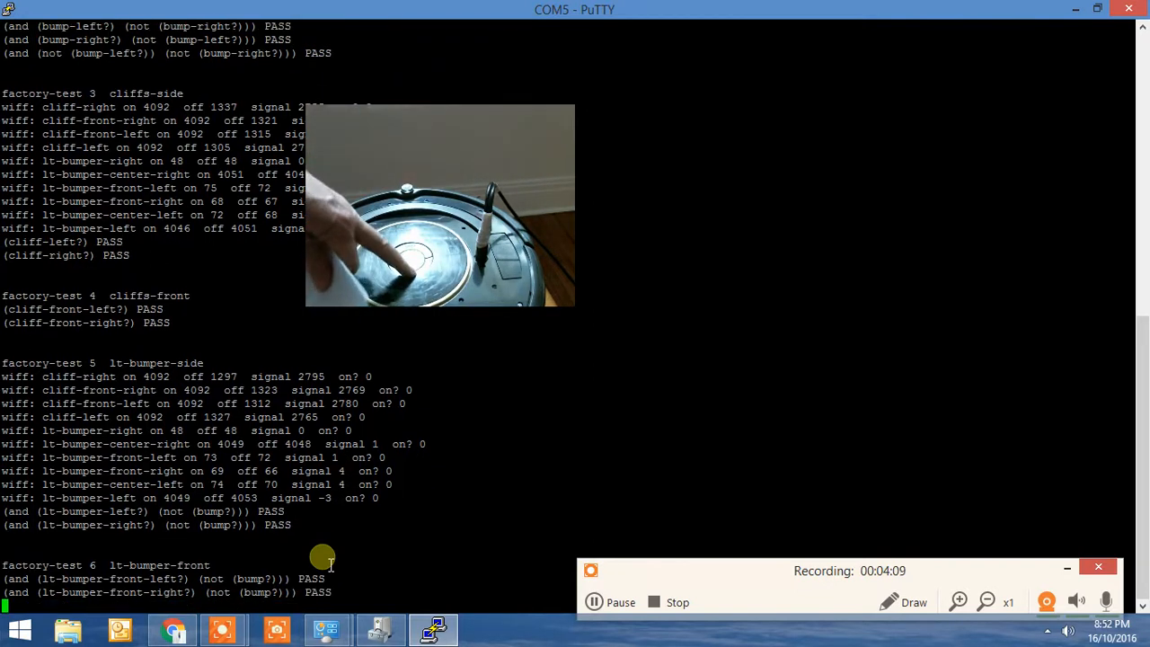
pyautogui.scroll(-3)
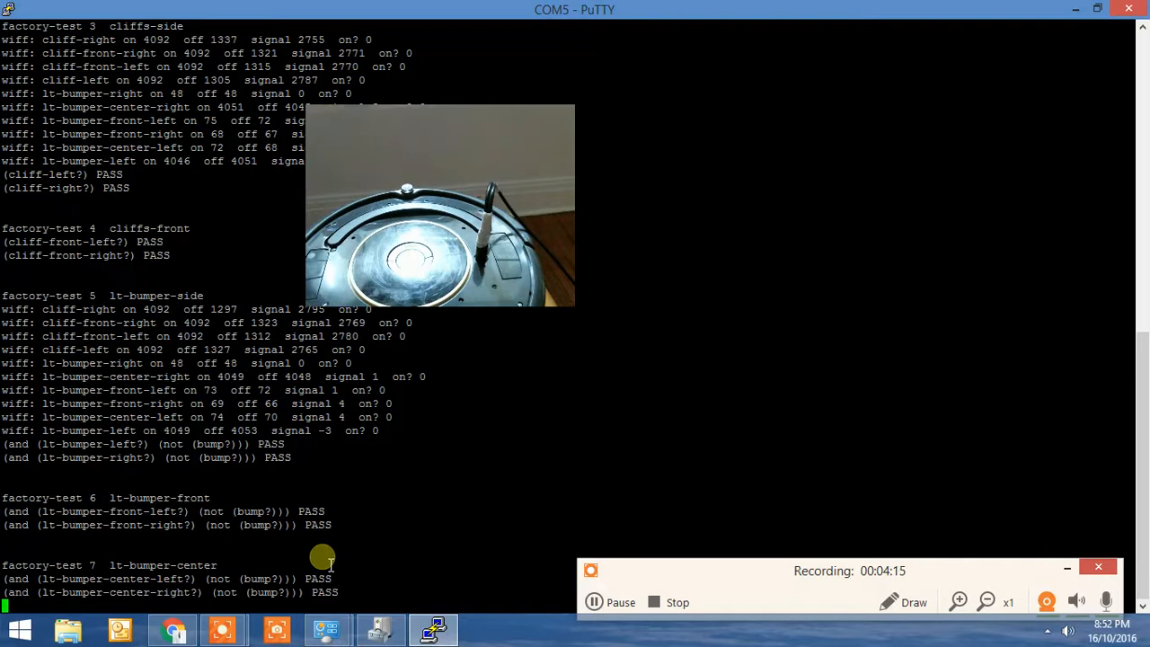
pyautogui.scroll(-3)
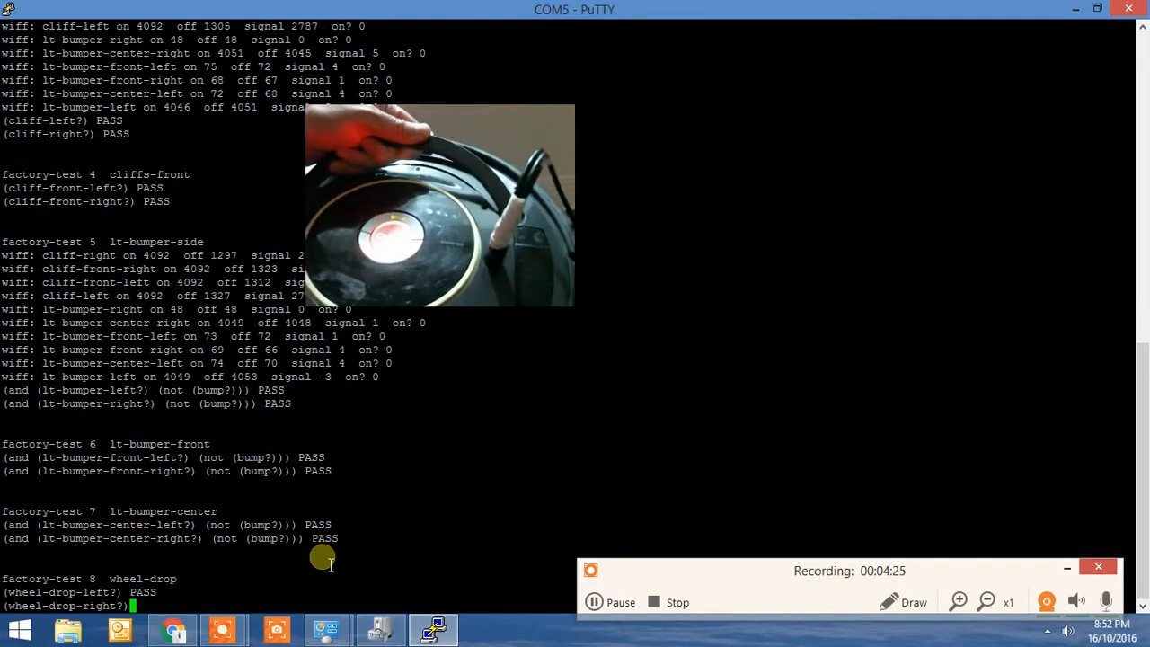
pyautogui.scroll(-3)
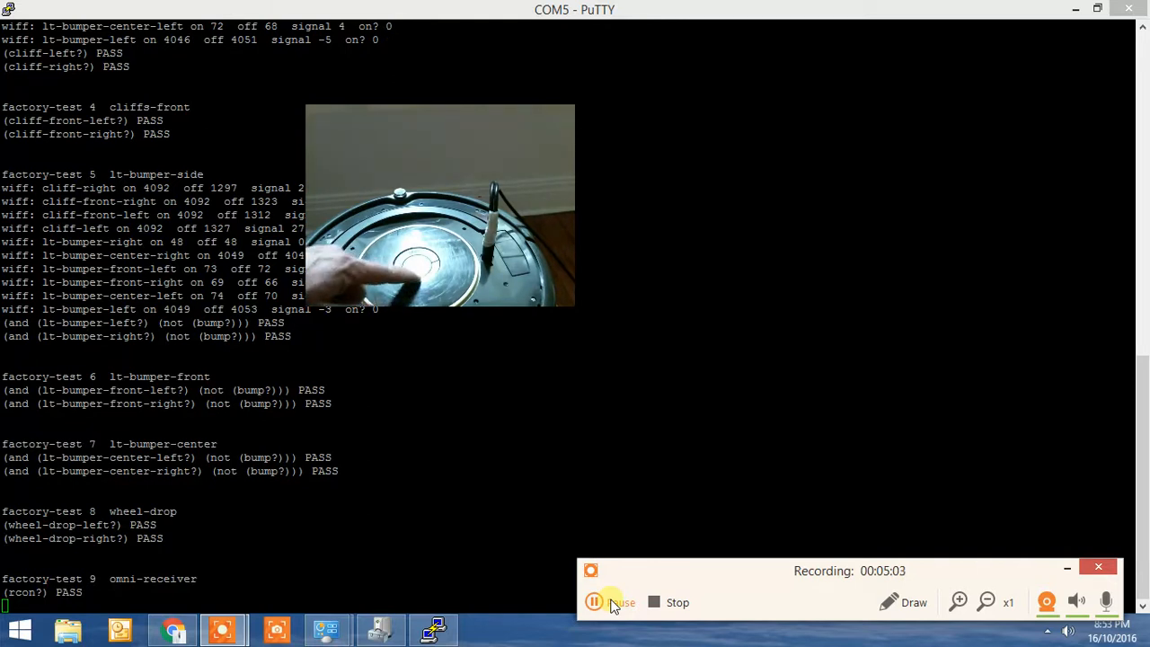
# - Follow wheel-drop and omni-receiver tests 8–9 passing and binoculars test 10 starting
pyautogui.scroll(-3)
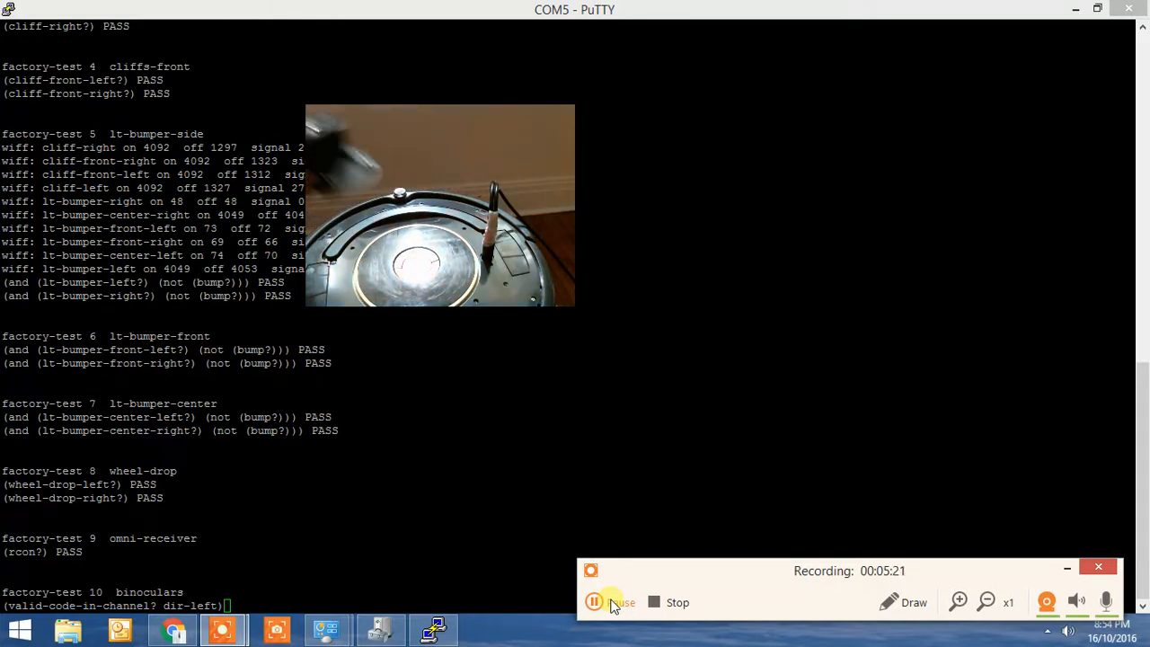
# - Follow binoculars and battery-sensor tests 10–11 passing and left-wheel test 12 running
pyautogui.scroll(-3)
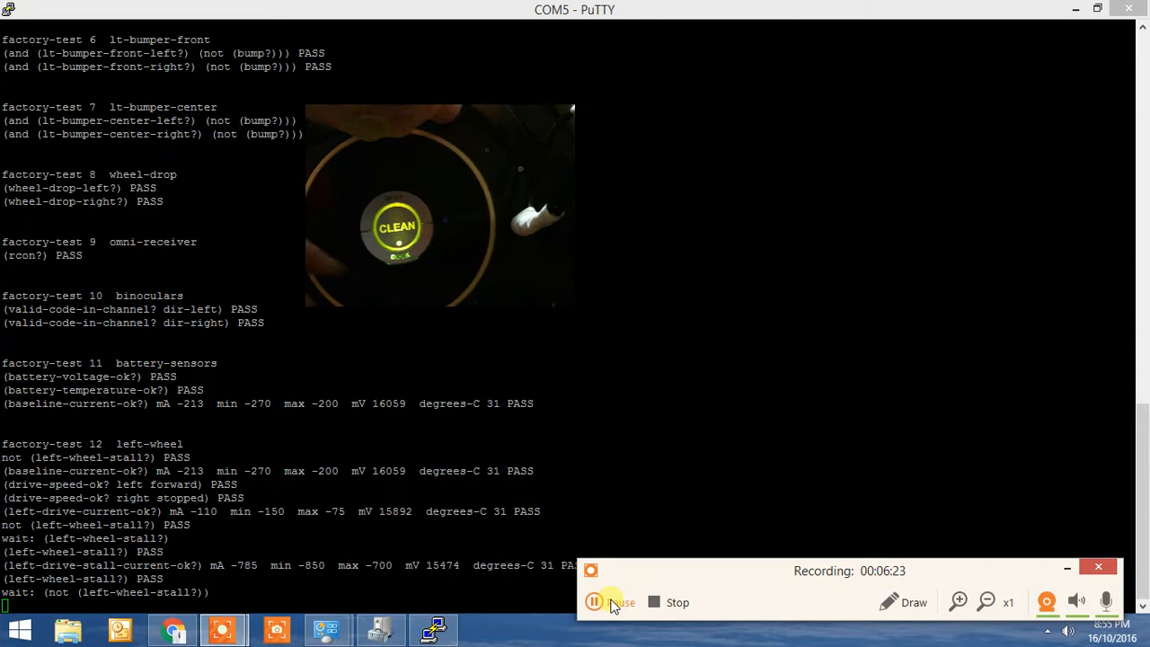
# - Follow wheel, encoder and stasis tests 12–15 passing and main-brush test 16 starting
pyautogui.scroll(-3)
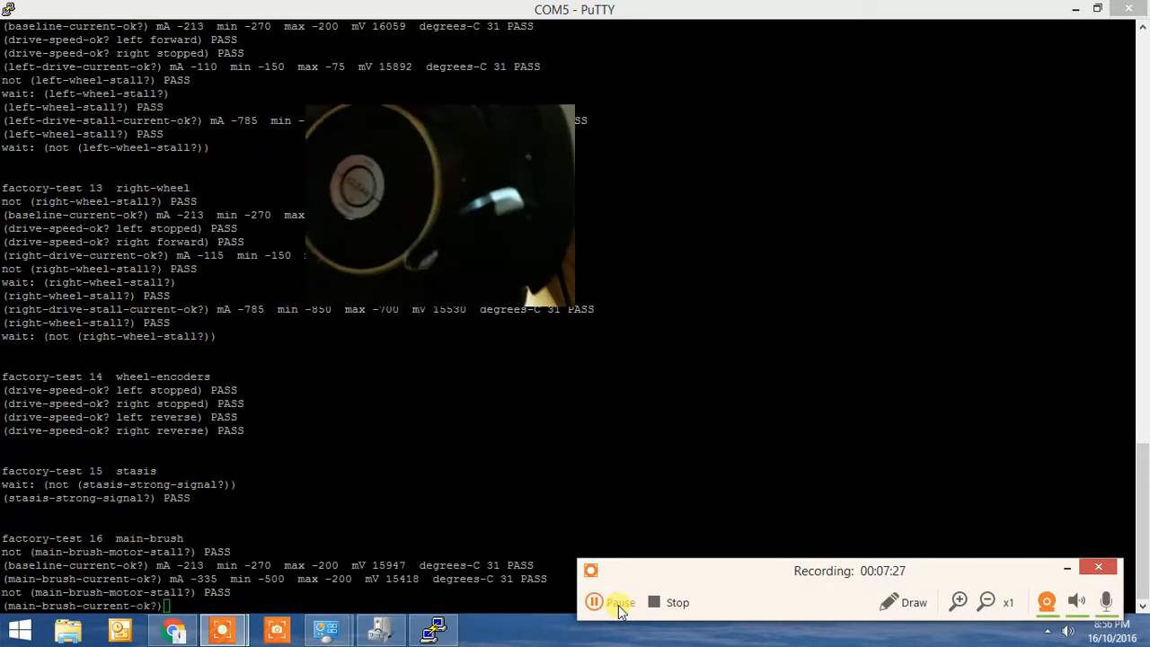
# - Follow main-brush, debris, vacuum and side-brush tests 16–19 passing and int-charger-recovery test 20 starting
pyautogui.scroll(-3)
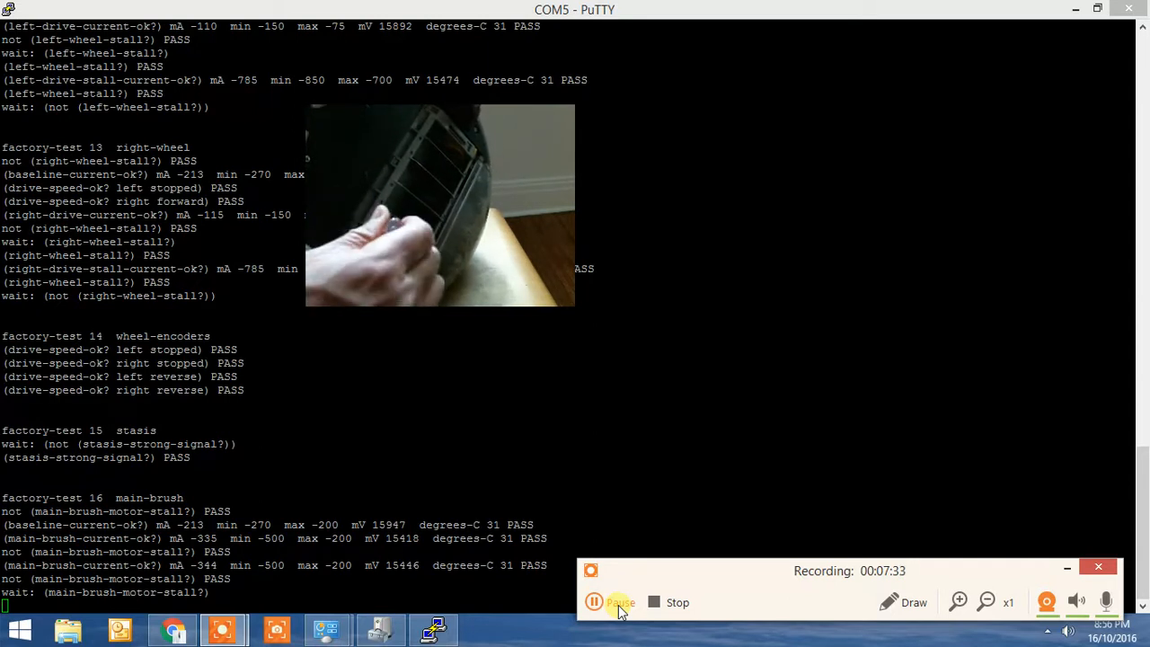
pyautogui.scroll(-3)
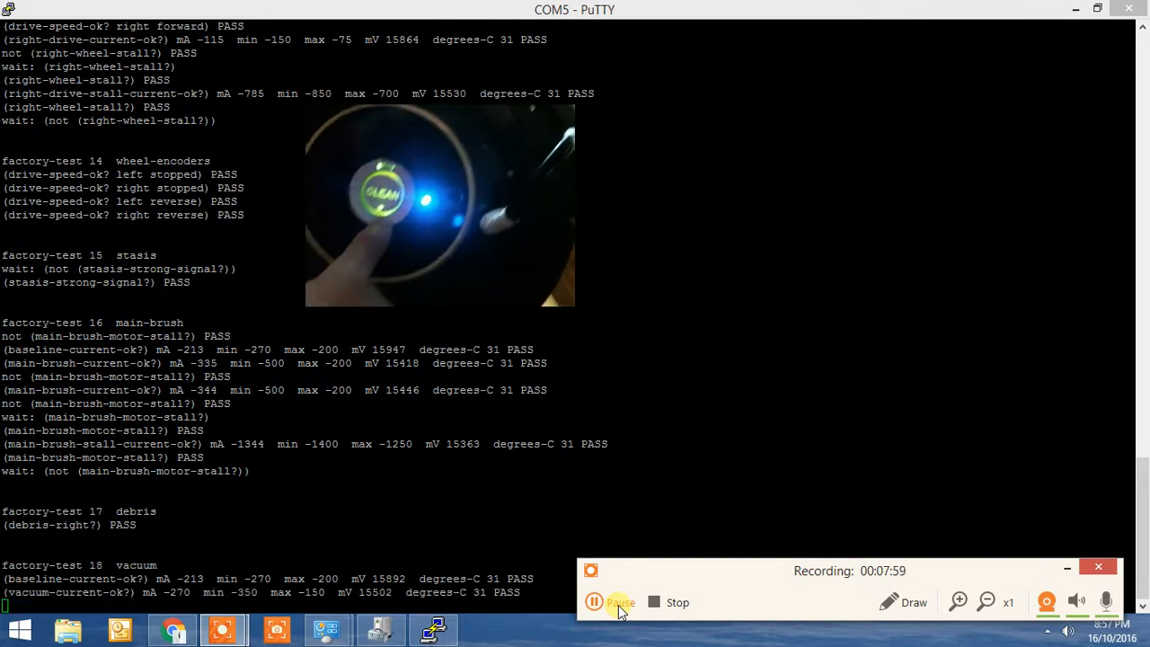
pyautogui.scroll(-3)
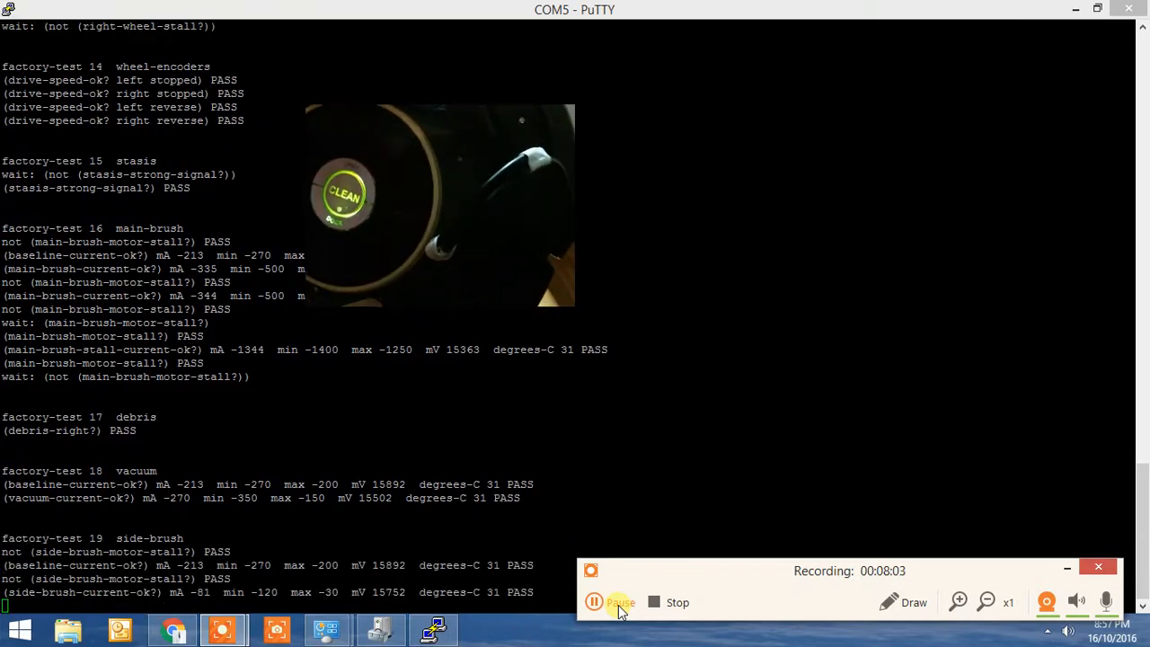
pyautogui.scroll(-3)
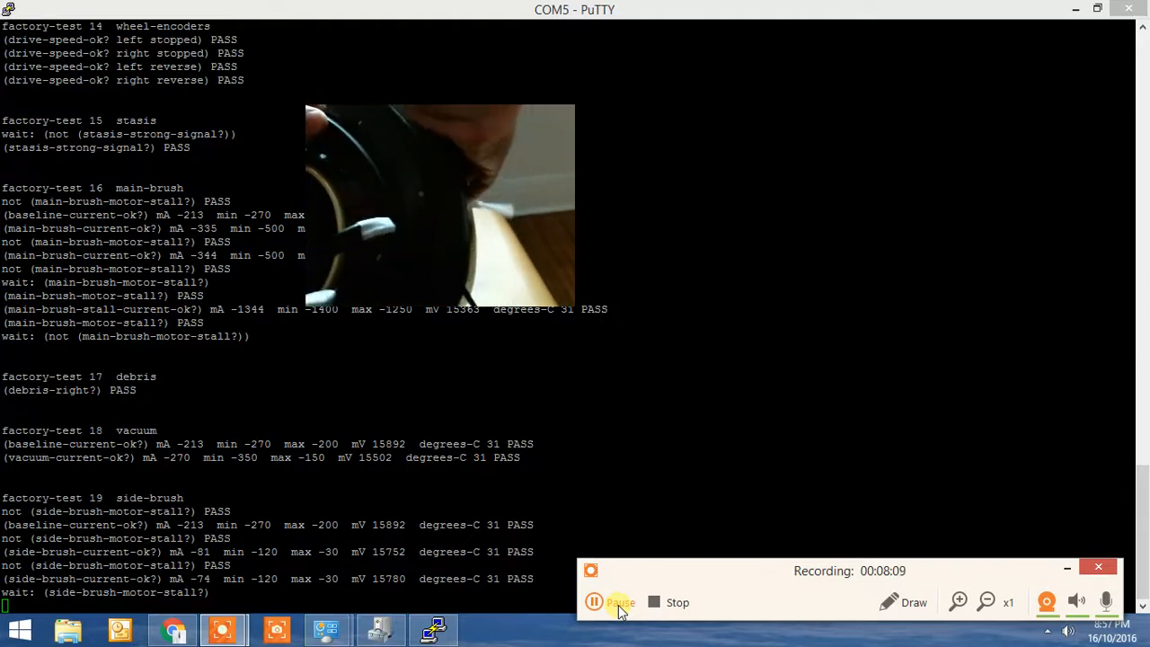
pyautogui.scroll(-3)
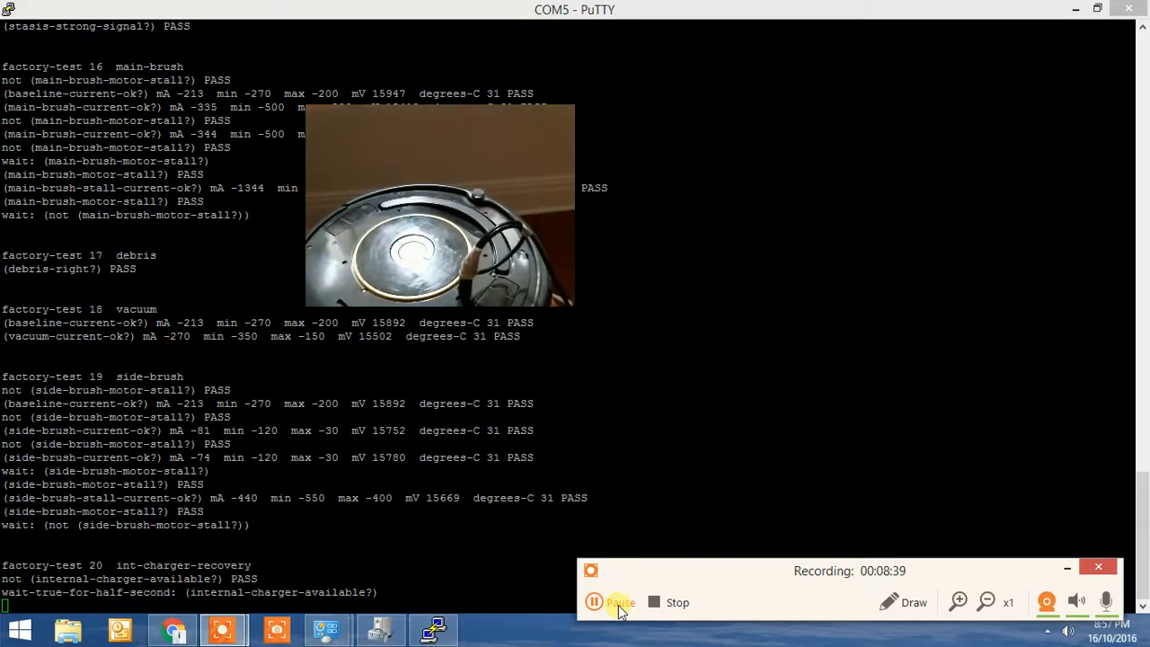
# - Follow internal charger tests 20–23 passing and ext-charger-recovery test 24 beginning
pyautogui.scroll(-3)
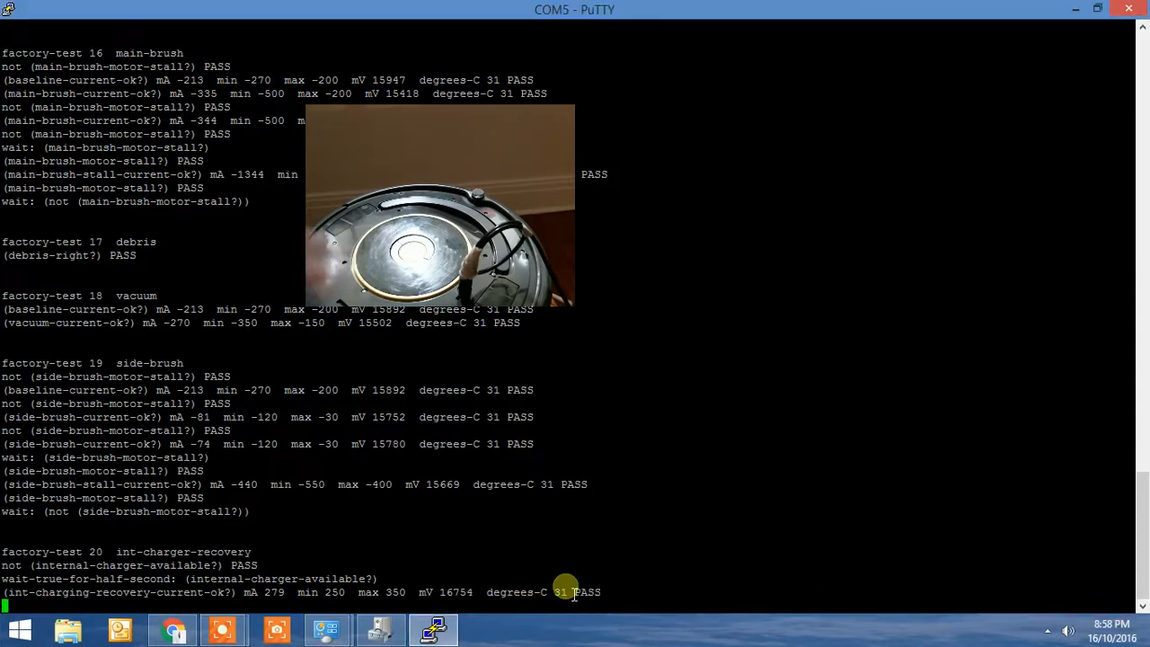
pyautogui.scroll(-3)
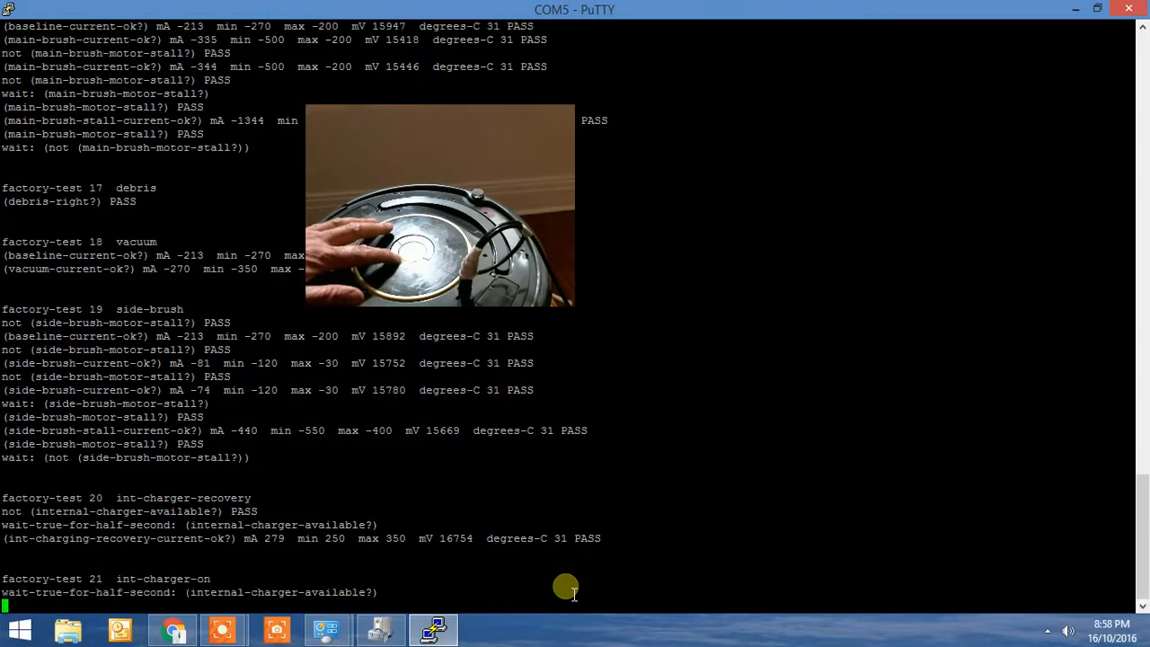
pyautogui.scroll(-3)
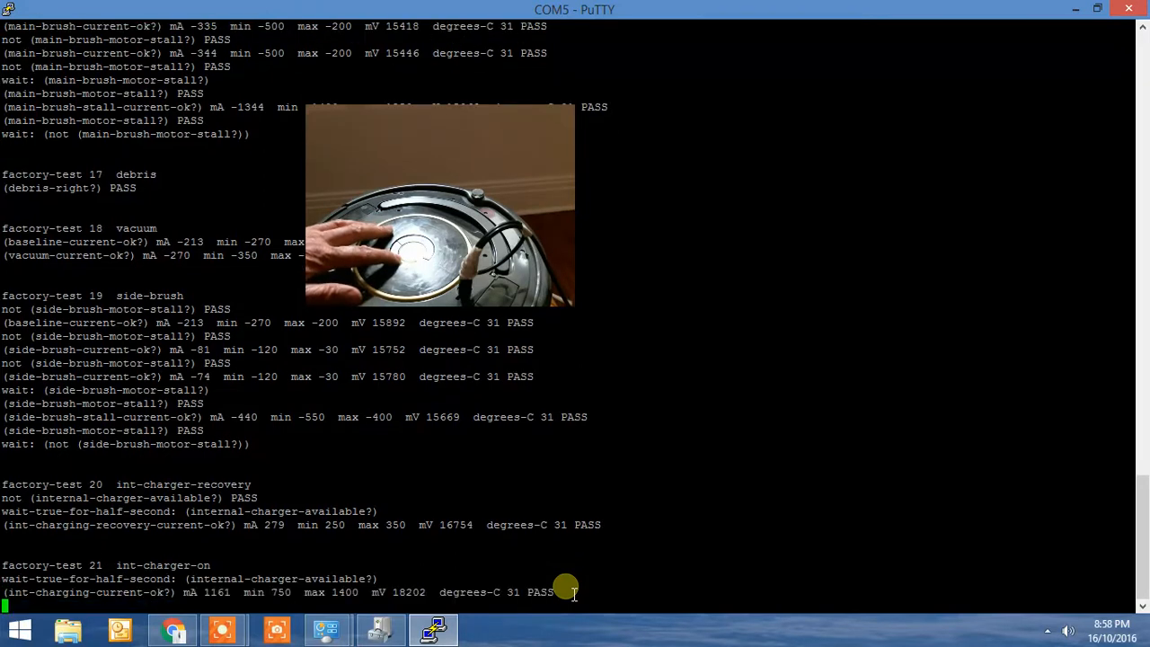
pyautogui.scroll(-3)
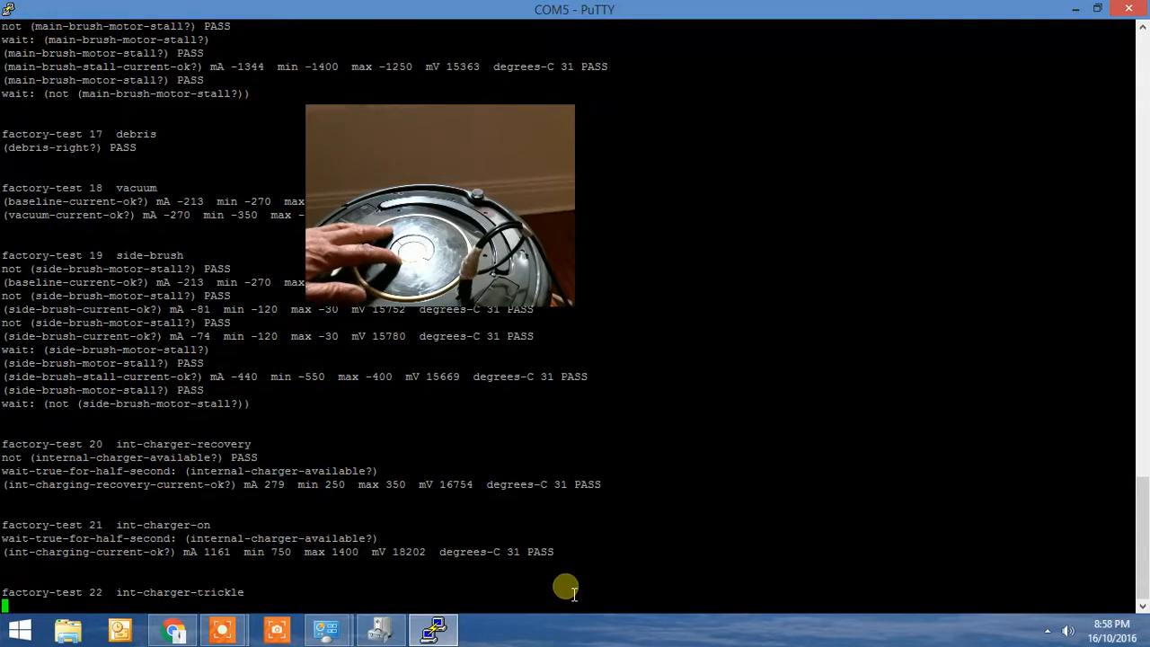
pyautogui.scroll(-3)
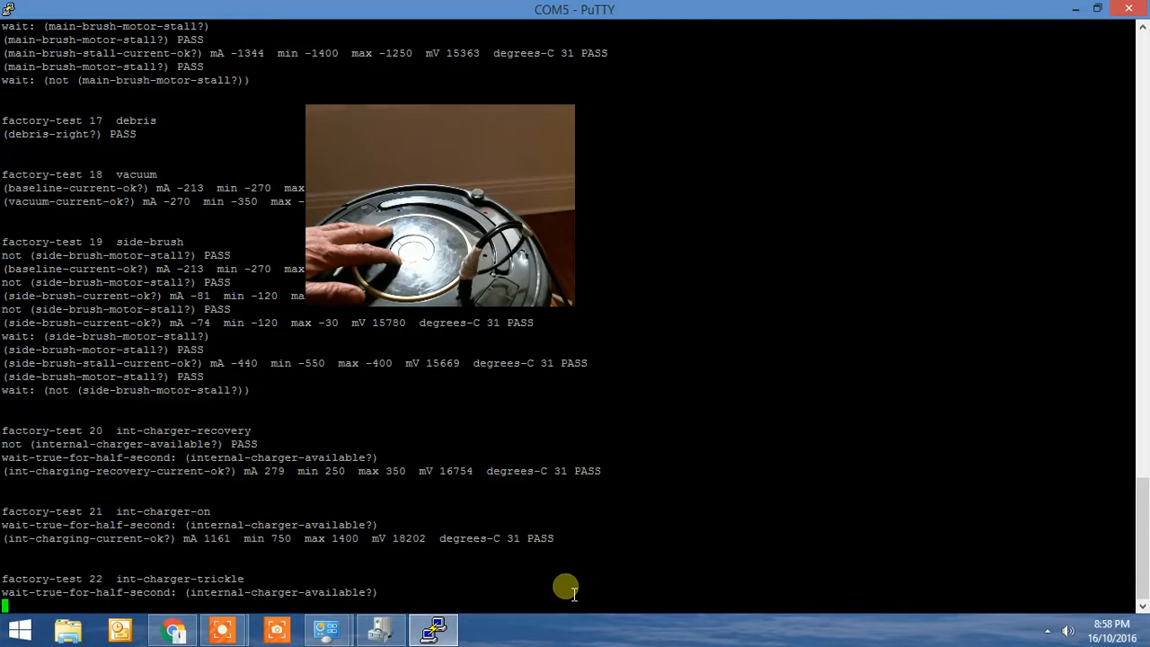
pyautogui.scroll(-3)
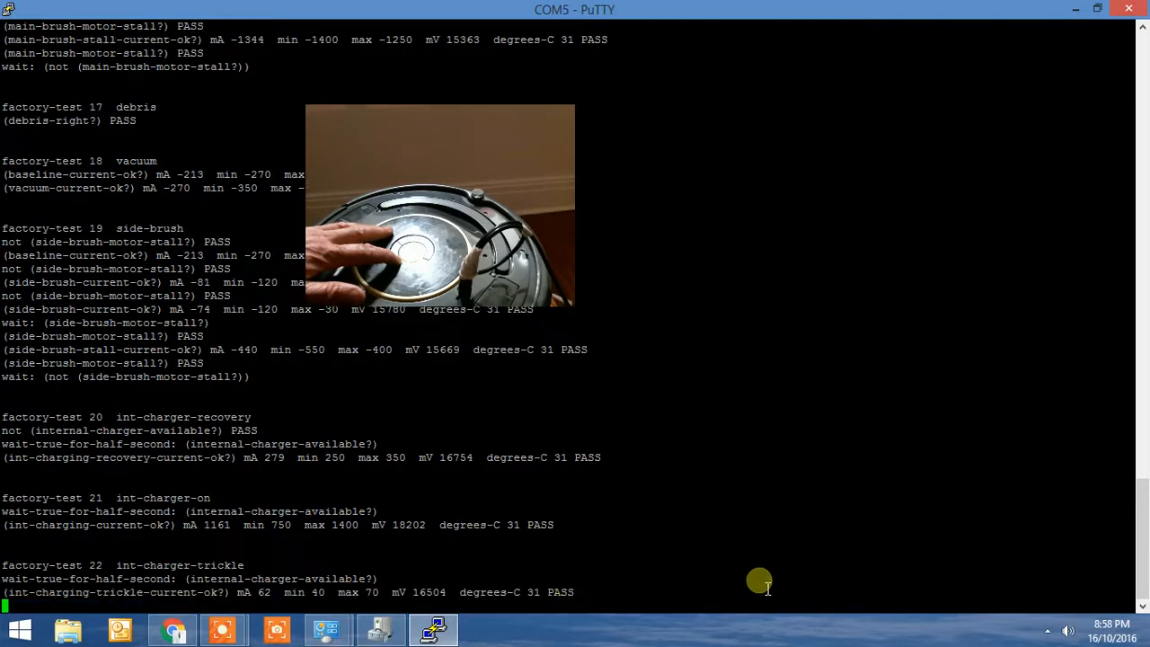
pyautogui.scroll(-3)
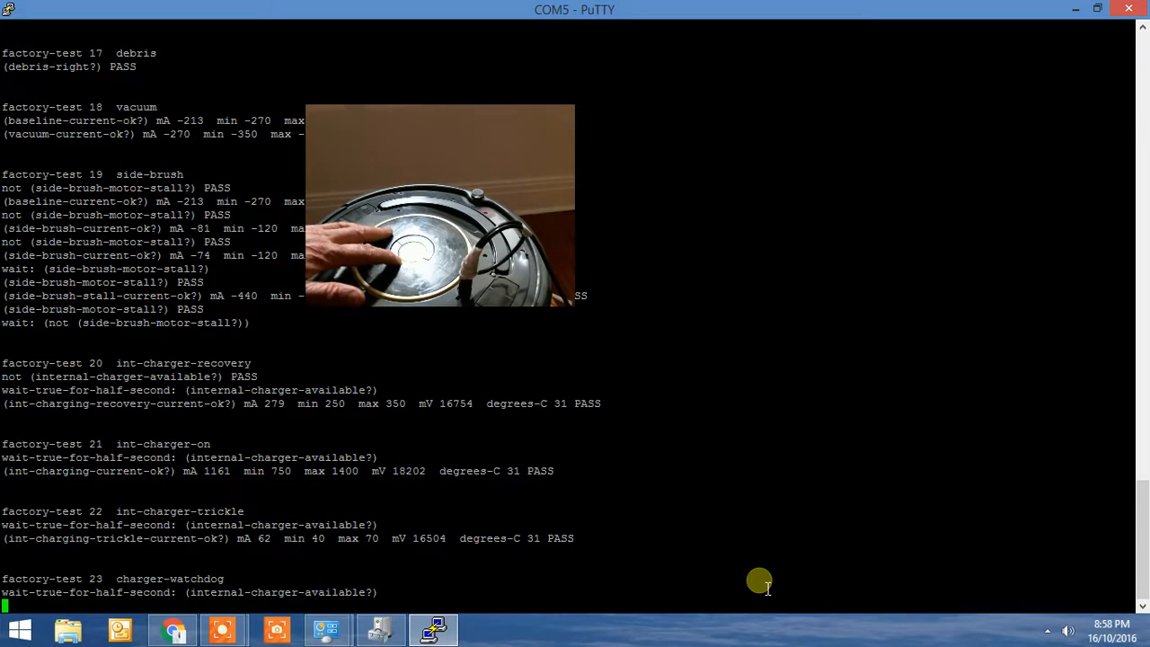
pyautogui.scroll(-3)
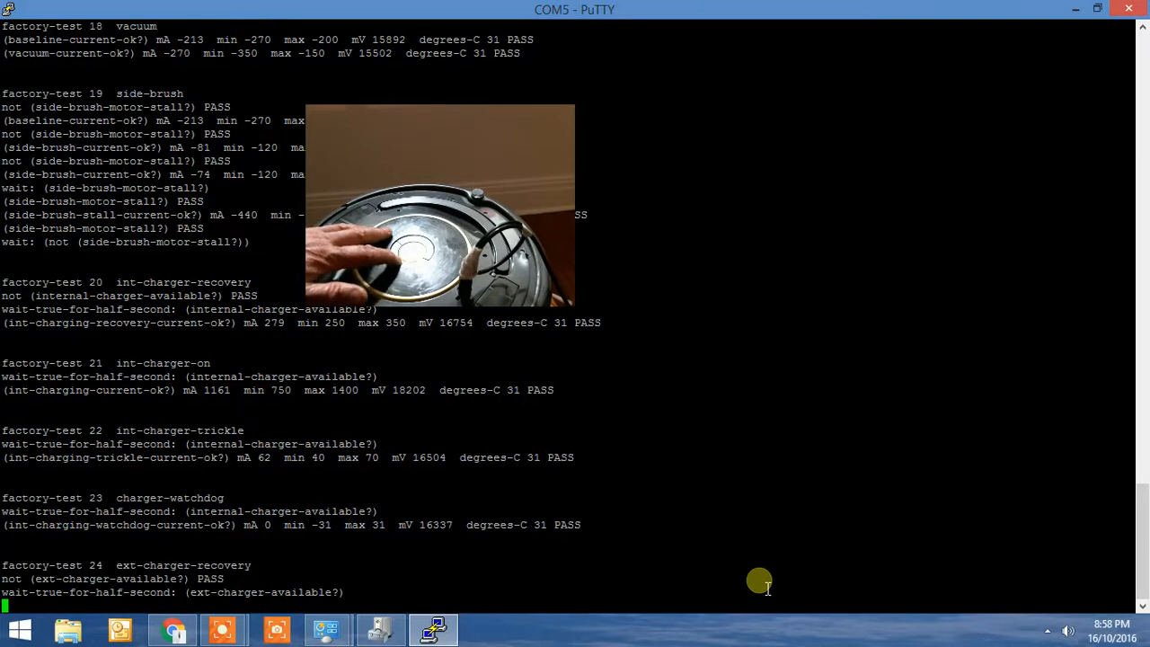
pyautogui.scroll(-3)
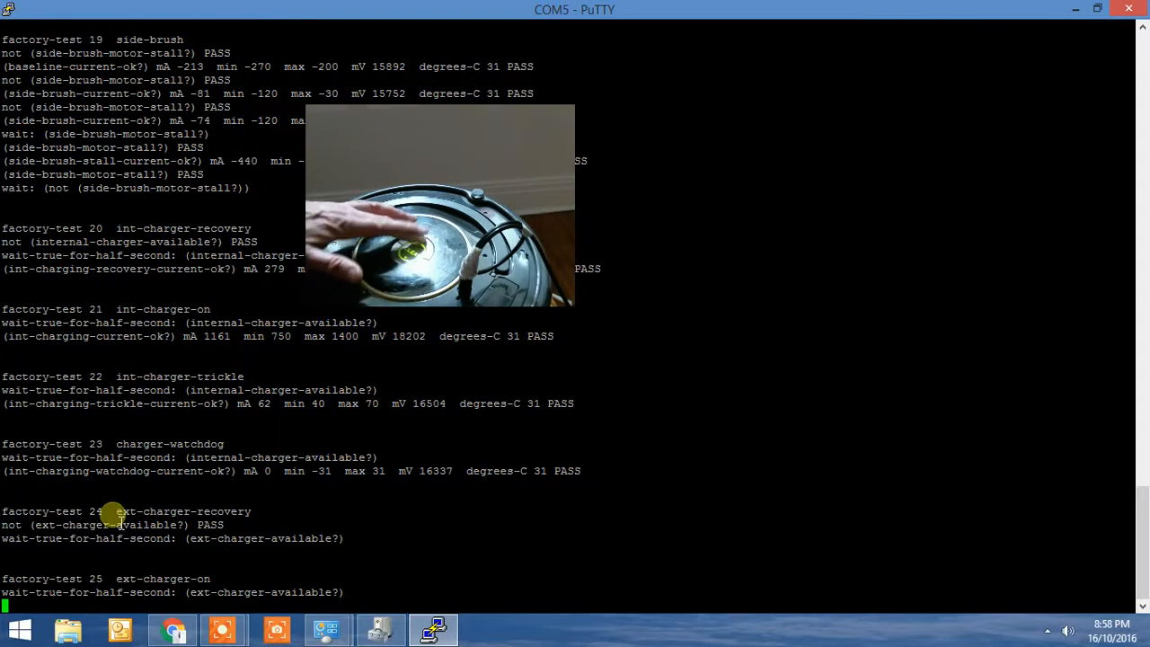
# - Follow external charger tests 24–25, with test 24 failing its recovery current at 239 mA below 250
pyautogui.scroll(-3)
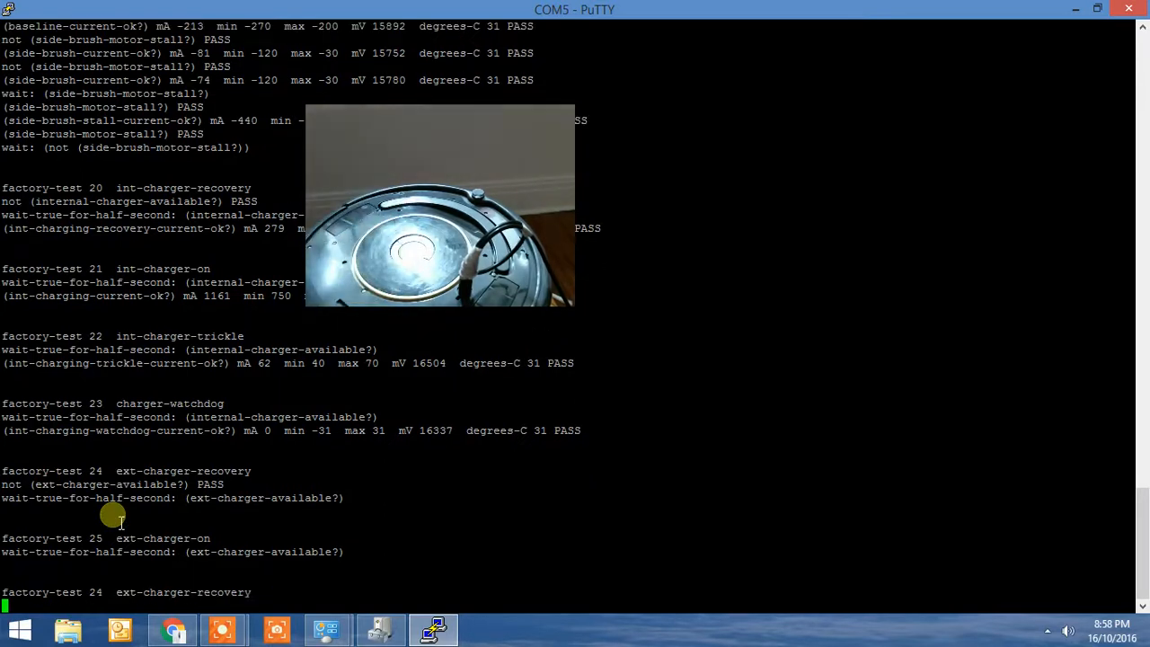
pyautogui.scroll(-3)
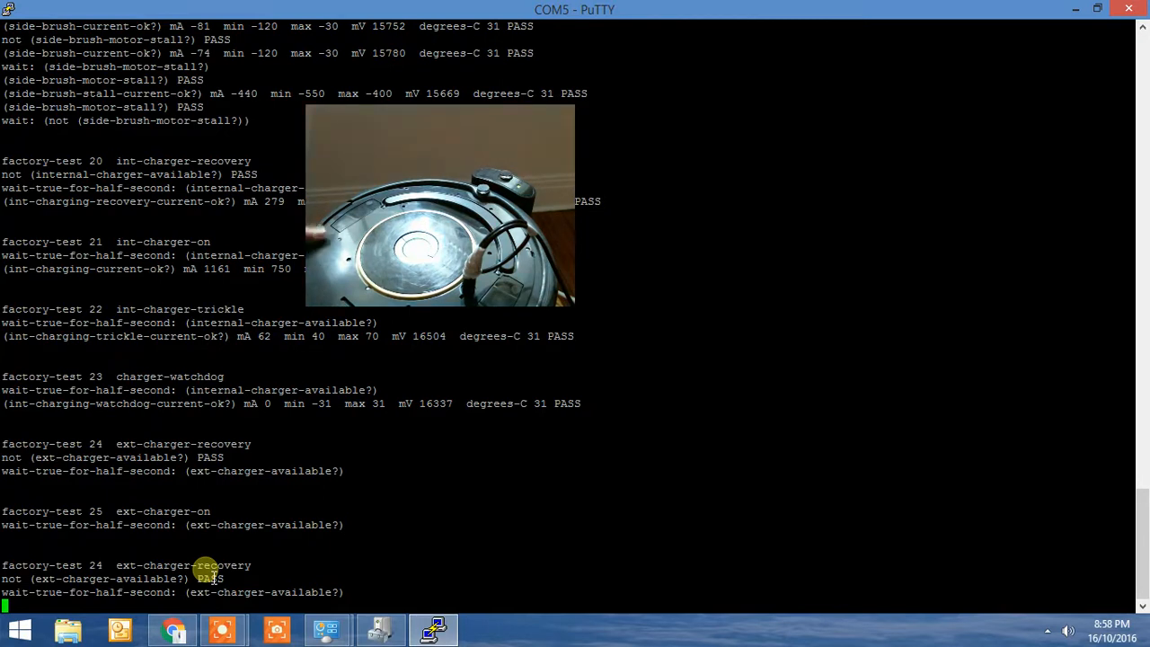
pyautogui.scroll(-3)
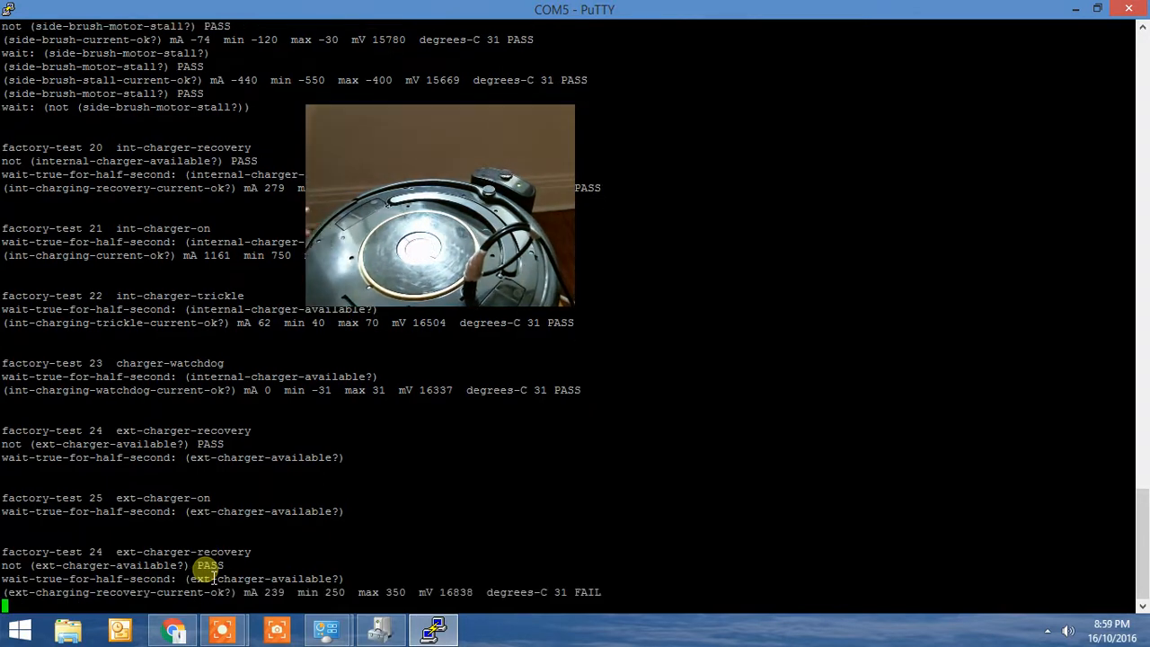